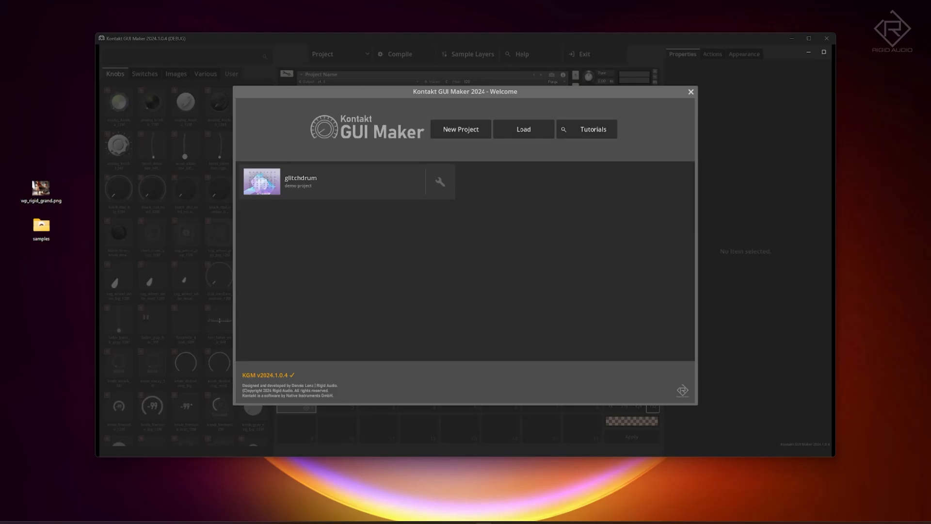
pyautogui.moveTo(361, 278)
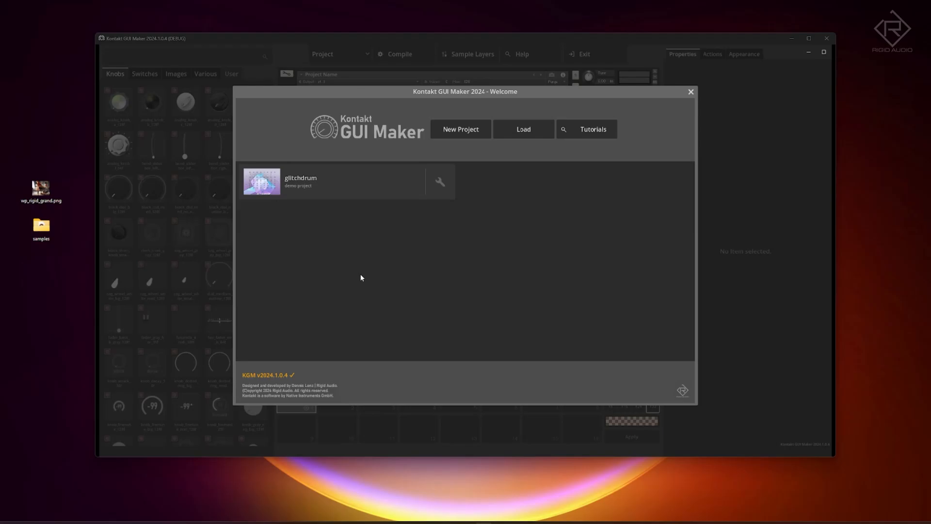
pyautogui.moveTo(414, 234)
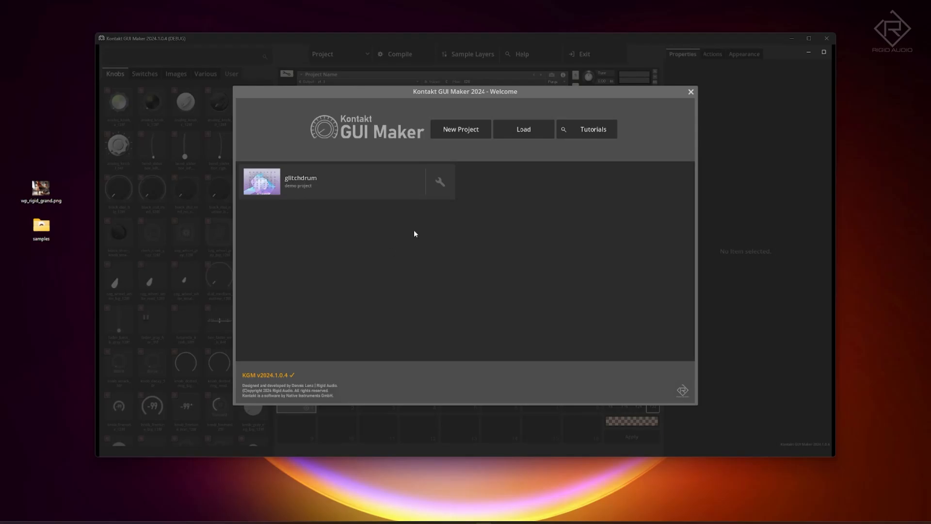
# Create a new Large 1000x750 project named 'rigid grand' with an empty canvas.
pyautogui.click(460, 129)
pyautogui.write('r')
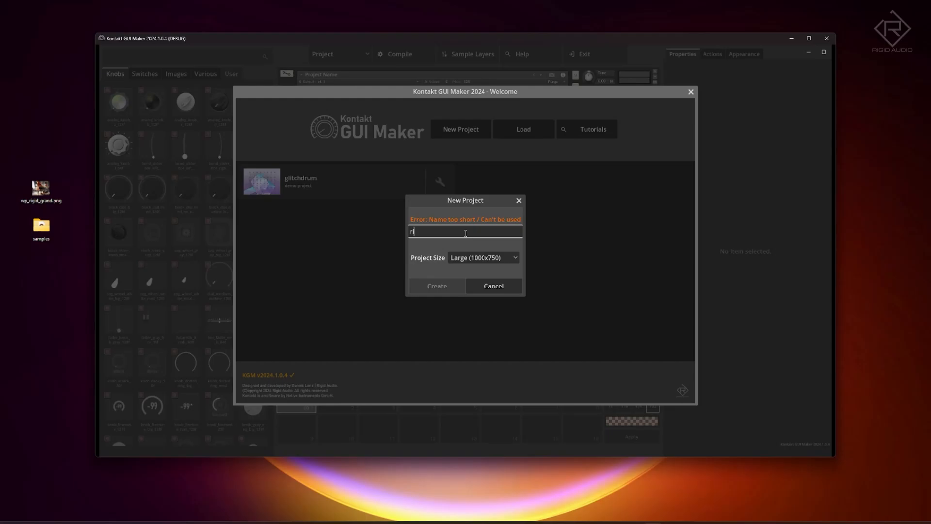
pyautogui.write('igid')
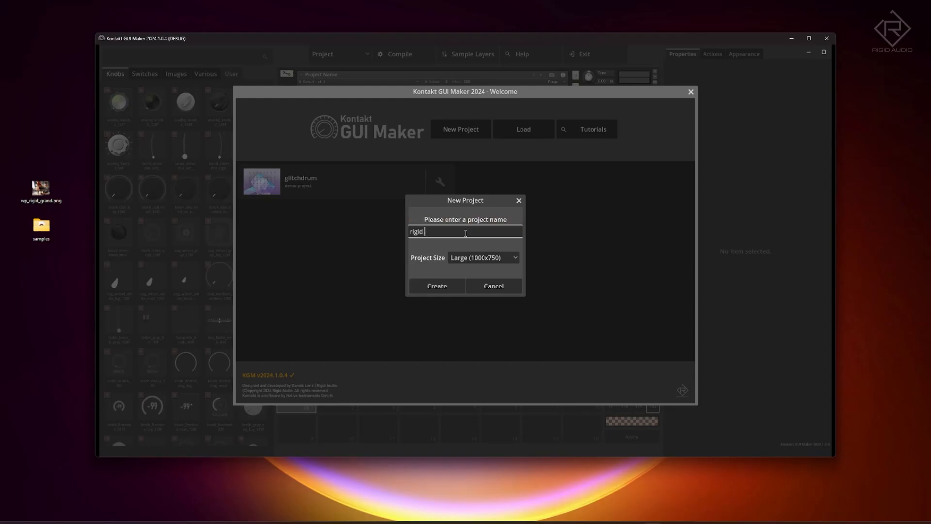
pyautogui.write('grand')
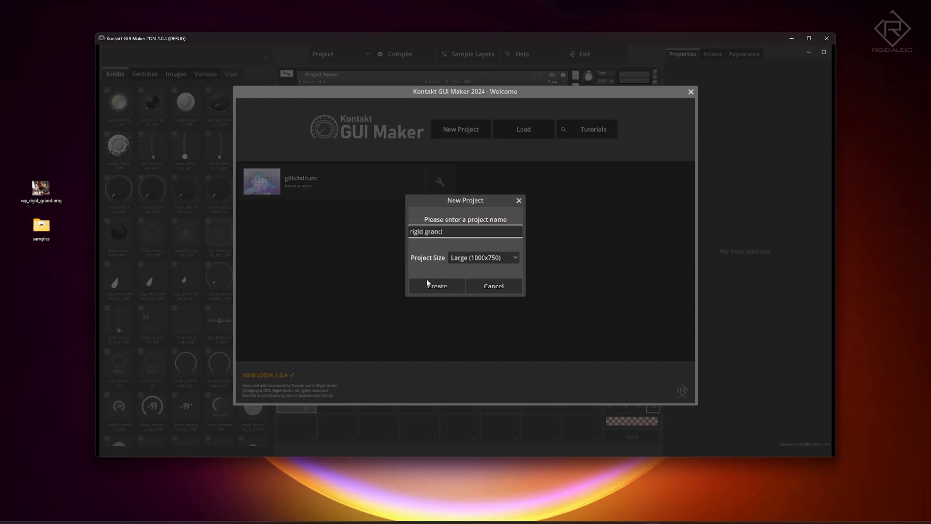
pyautogui.click(435, 285)
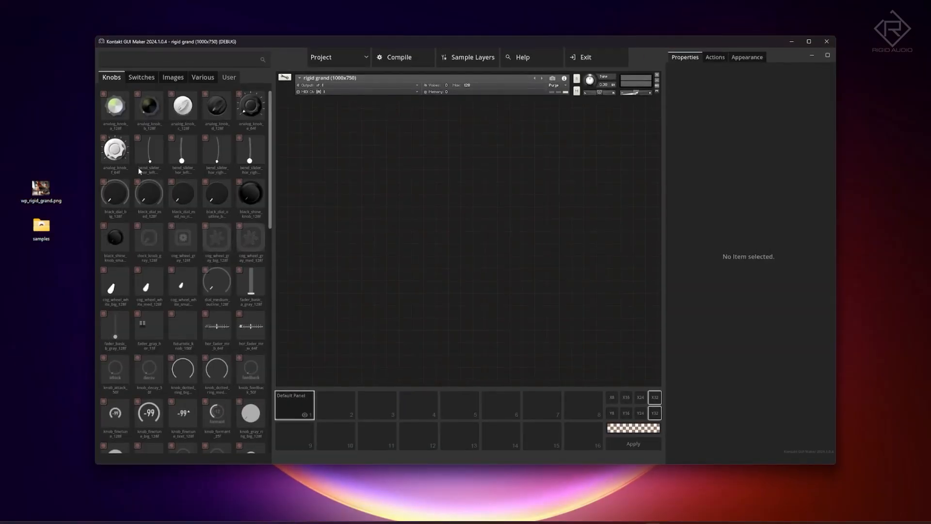
# Import wp_rigid_grand.png into the image library as a Wallpaper.
pyautogui.click(173, 78)
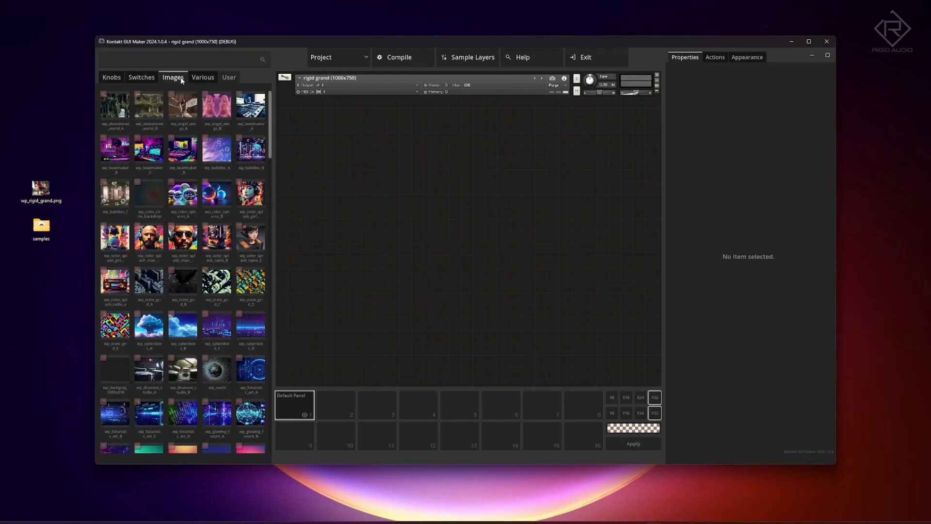
pyautogui.moveTo(303, 232)
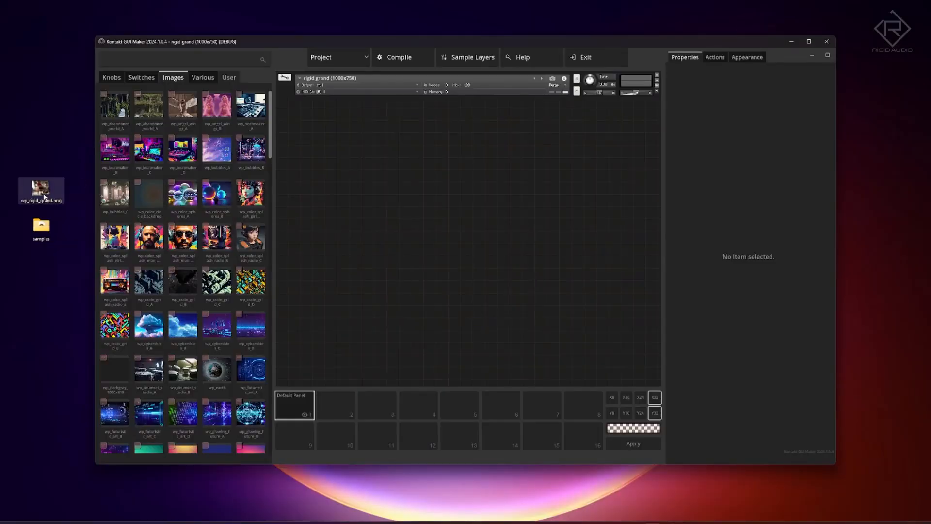
pyautogui.moveTo(243, 246)
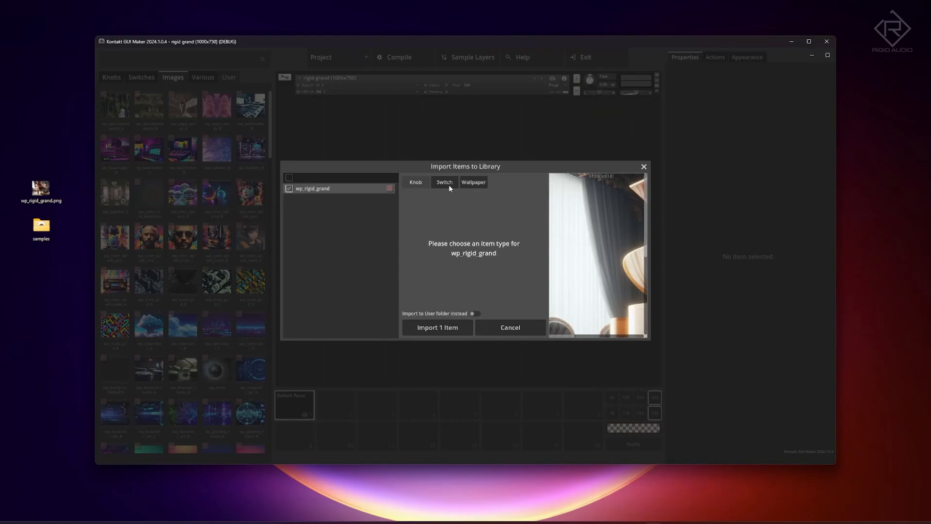
pyautogui.click(474, 181)
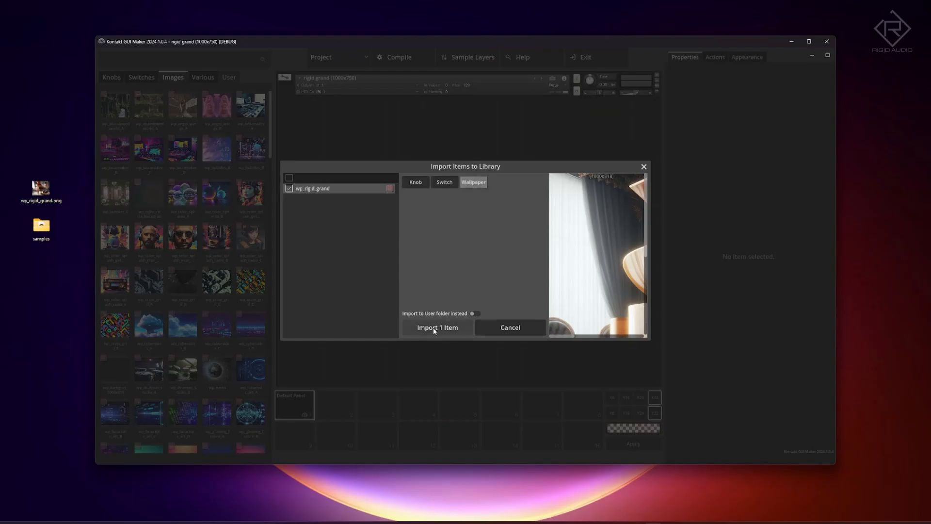
pyautogui.click(437, 327)
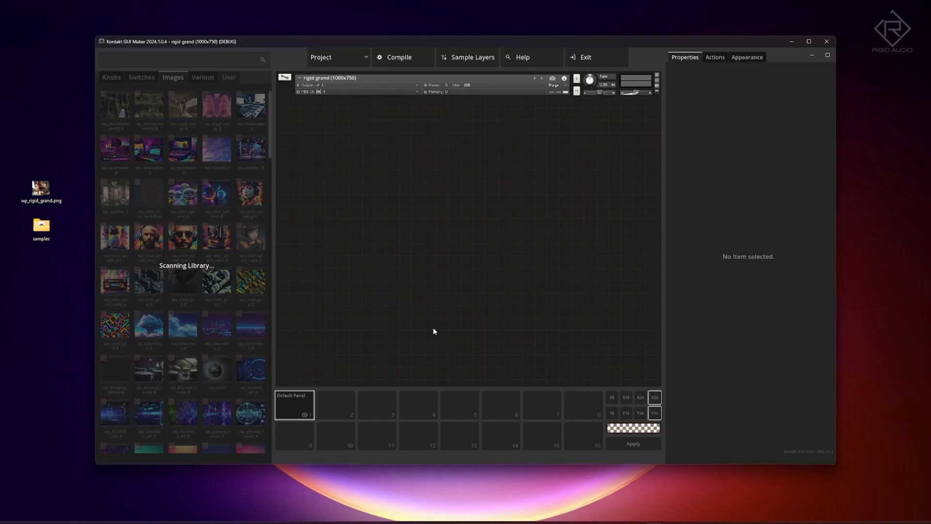
pyautogui.moveTo(390, 269)
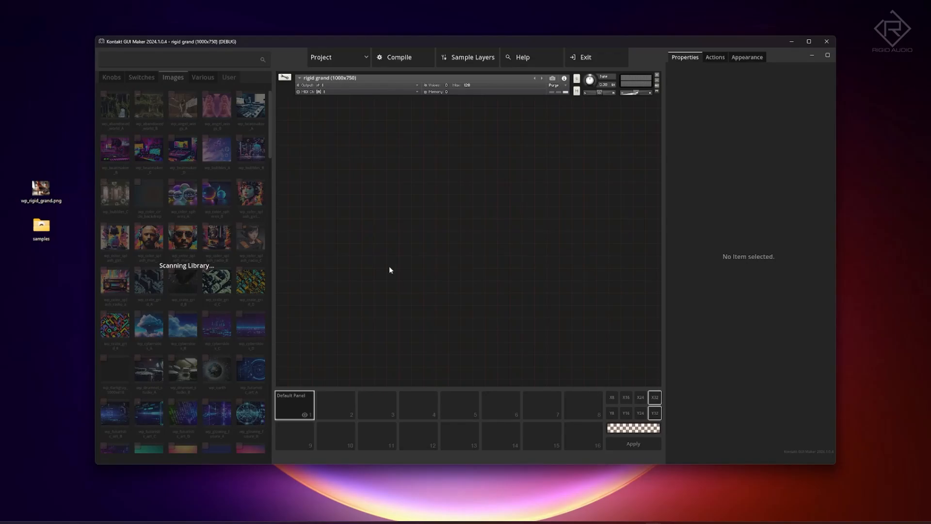
# Find the 'rig' image and set the grand piano picture as the panel wallpaper.
pyautogui.scroll(-3)
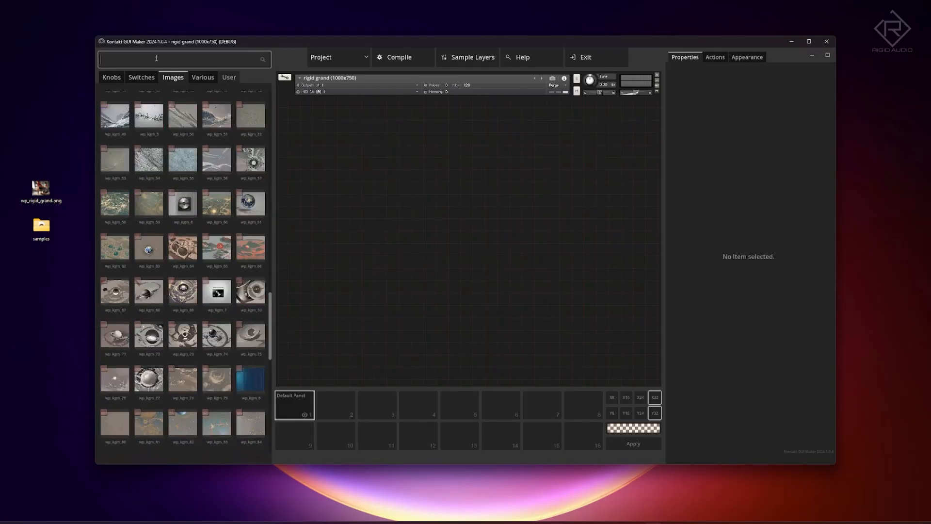
pyautogui.write('rig')
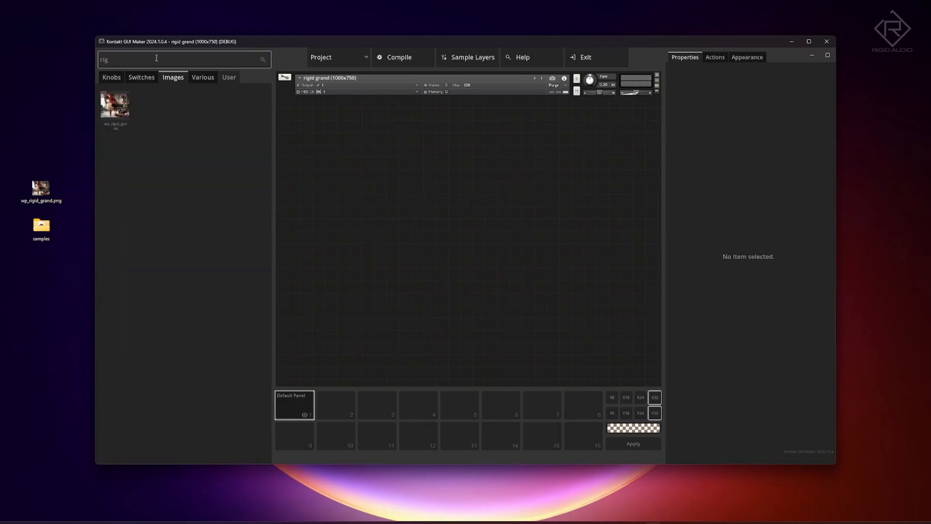
pyautogui.moveTo(115, 104); pyautogui.dragTo(506, 252)
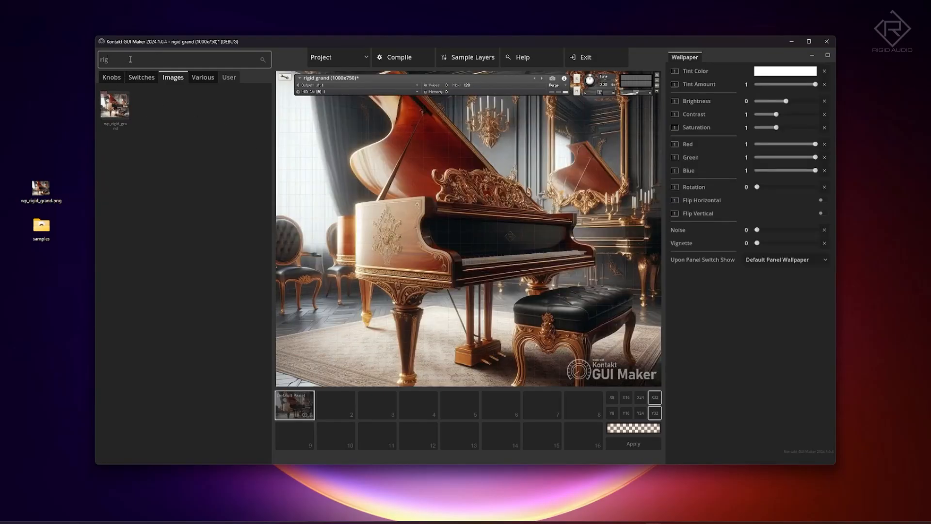
# Compile and save the project, then load the generated rigid grand.nki in Kontakt.
pyautogui.click(185, 59)
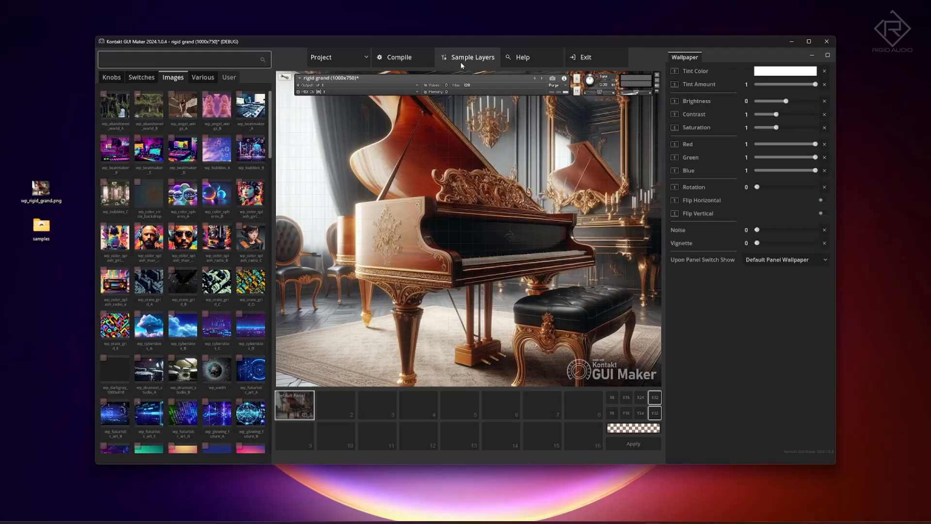
pyautogui.click(399, 58)
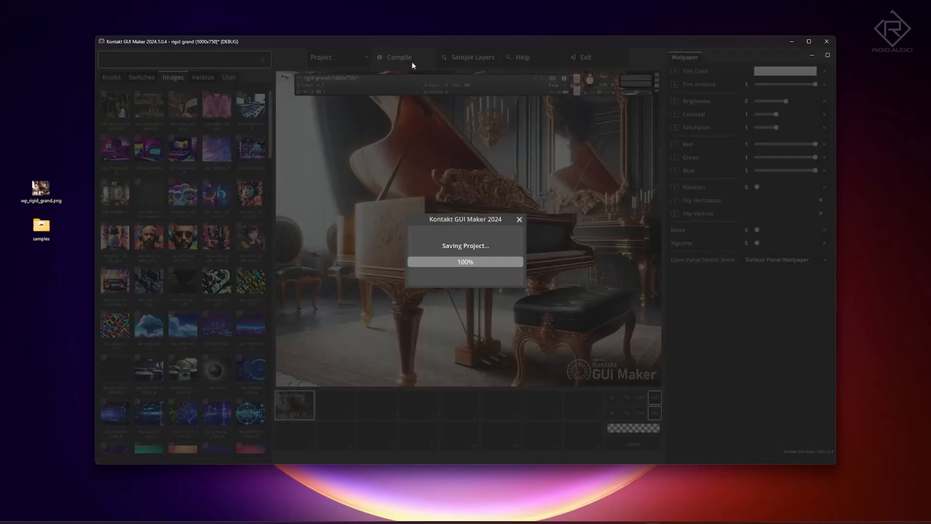
pyautogui.click(397, 58)
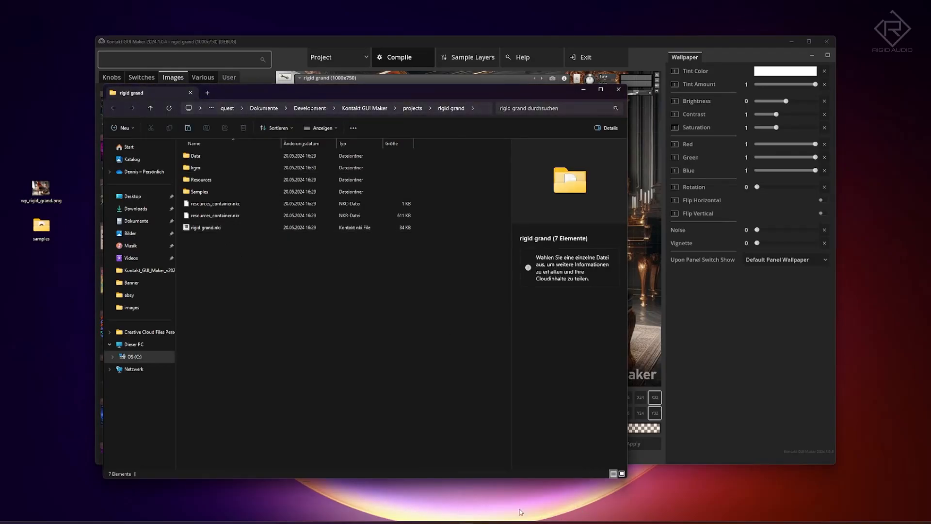
pyautogui.click(205, 227)
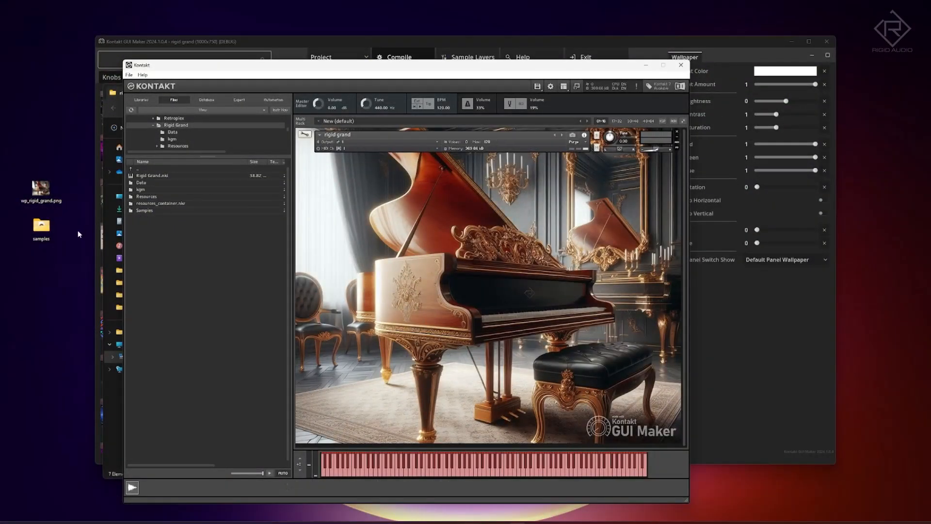
# Copy the desktop piano samples and locate the Samples folder on disk.
pyautogui.click(41, 227)
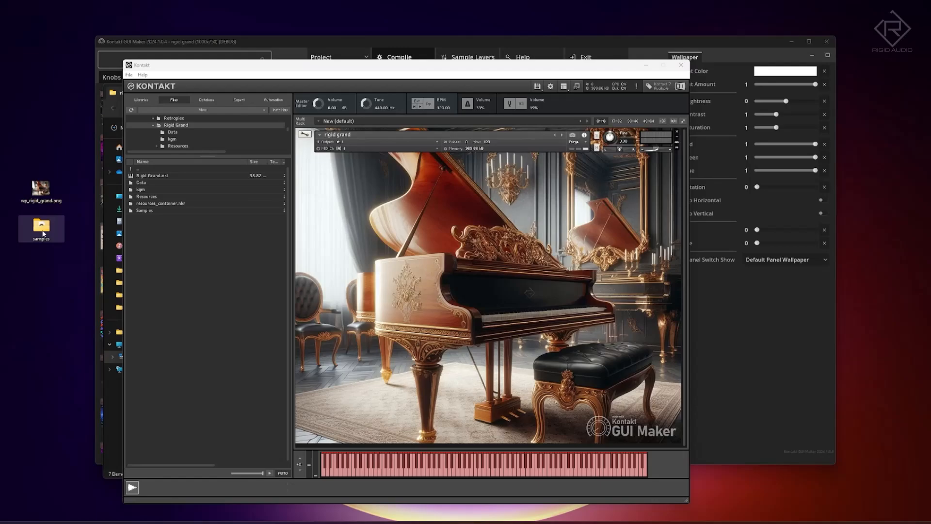
pyautogui.doubleClick(41, 227)
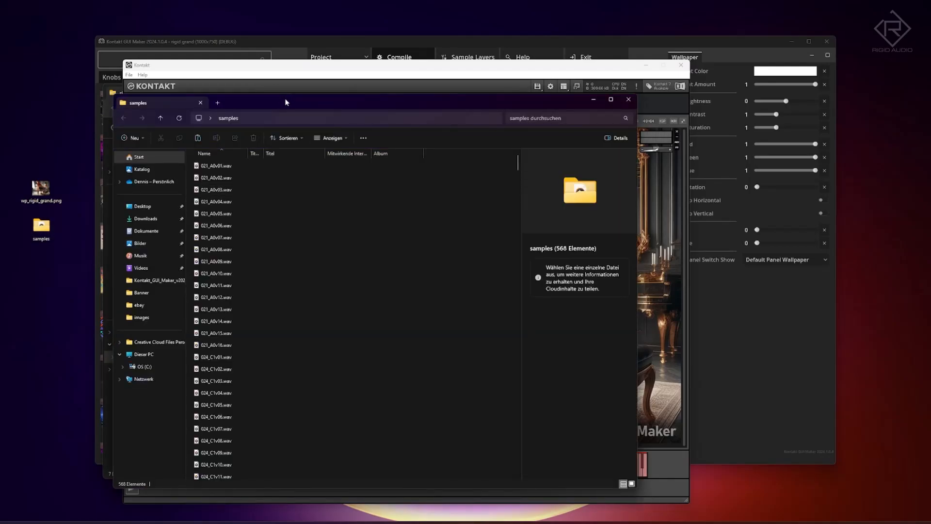
pyautogui.click(430, 234)
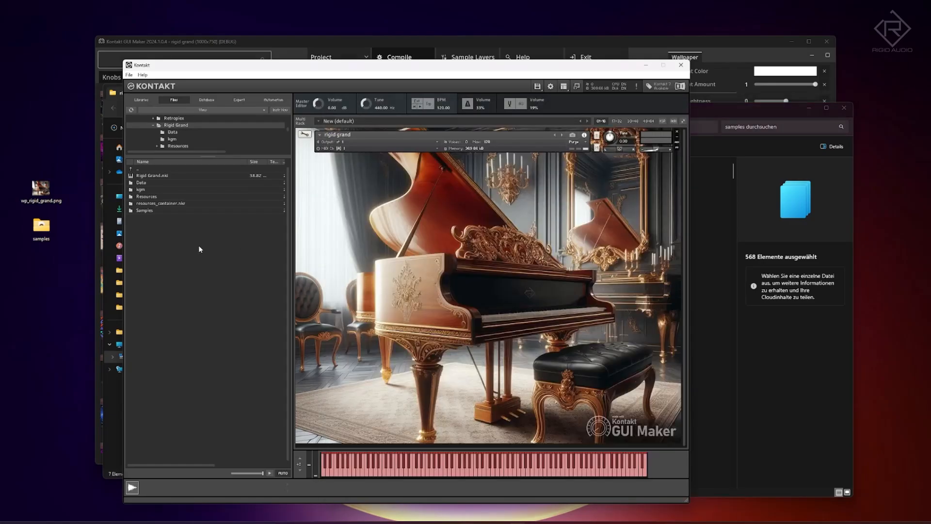
pyautogui.rightClick(160, 203)
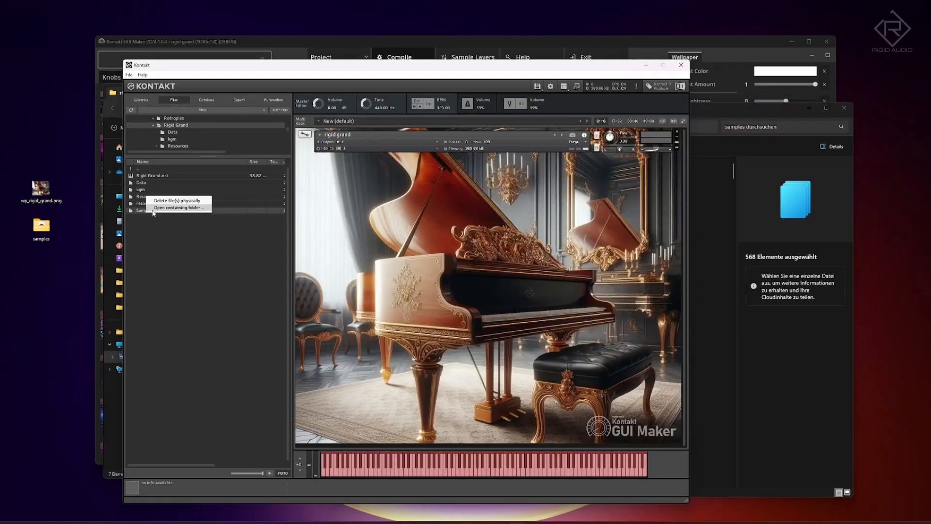
pyautogui.click(178, 208)
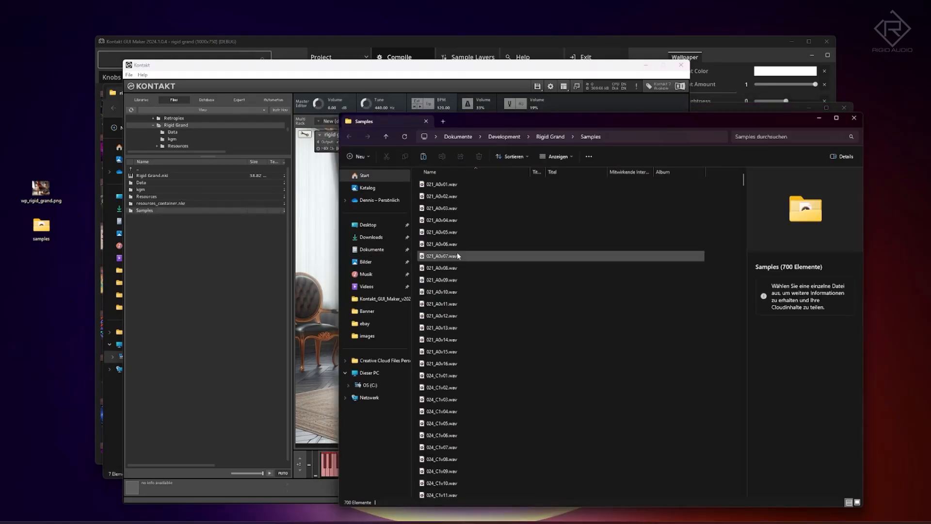
# Navigate to projects > rigid grand > Samples and paste the 568 piano WAV files there.
pyautogui.click(549, 137)
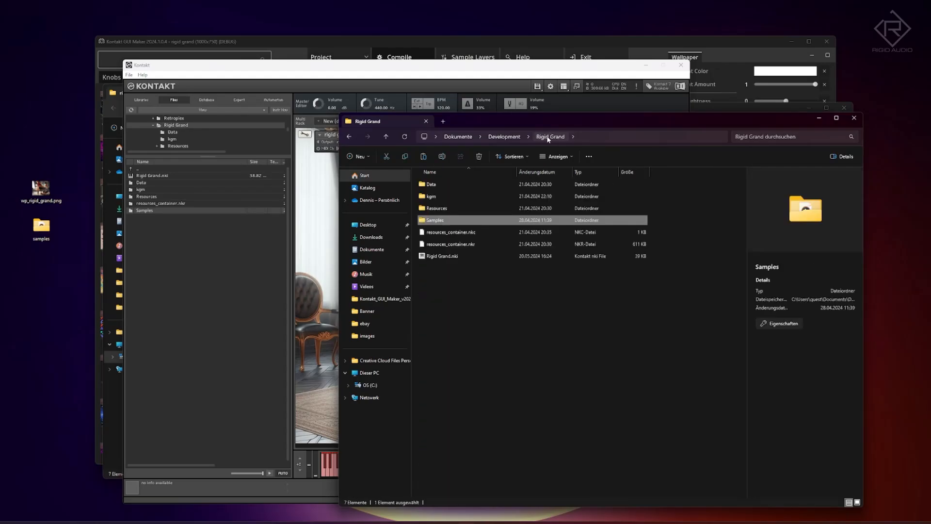
pyautogui.click(503, 137)
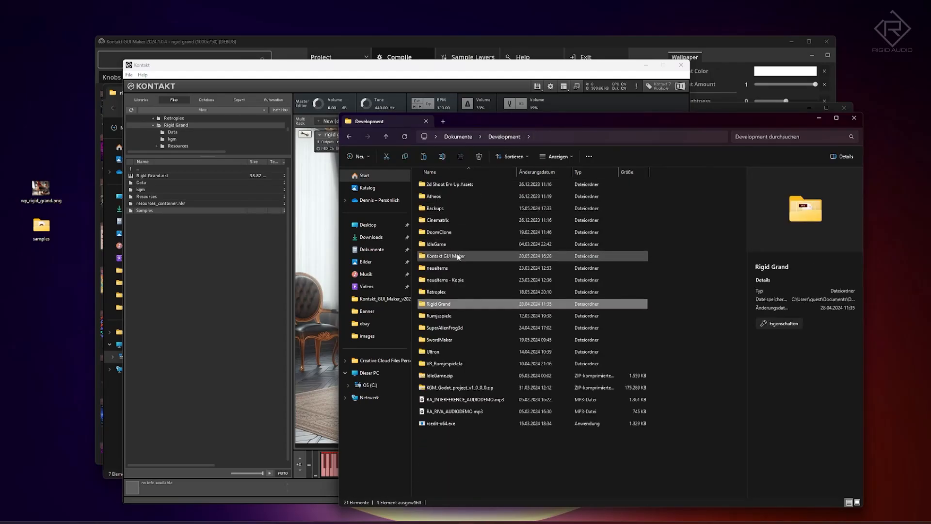
pyautogui.doubleClick(446, 256)
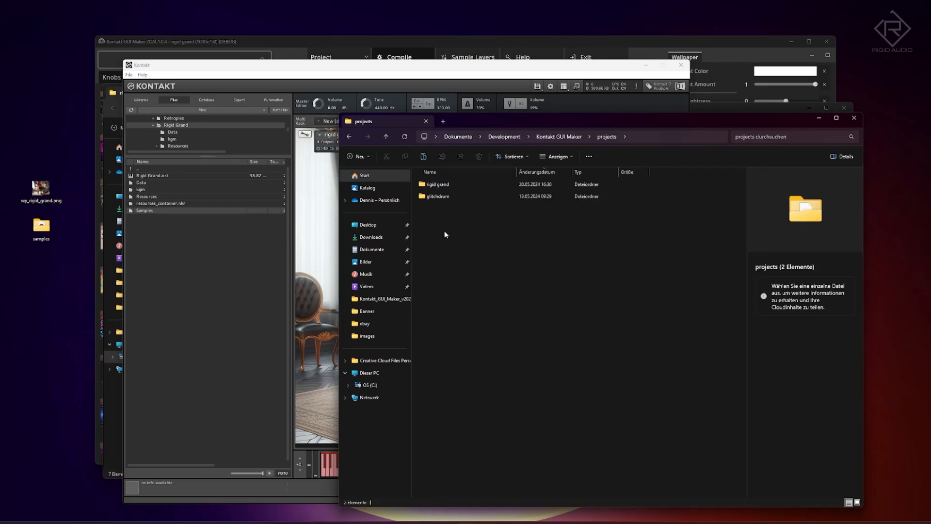
pyautogui.doubleClick(436, 185)
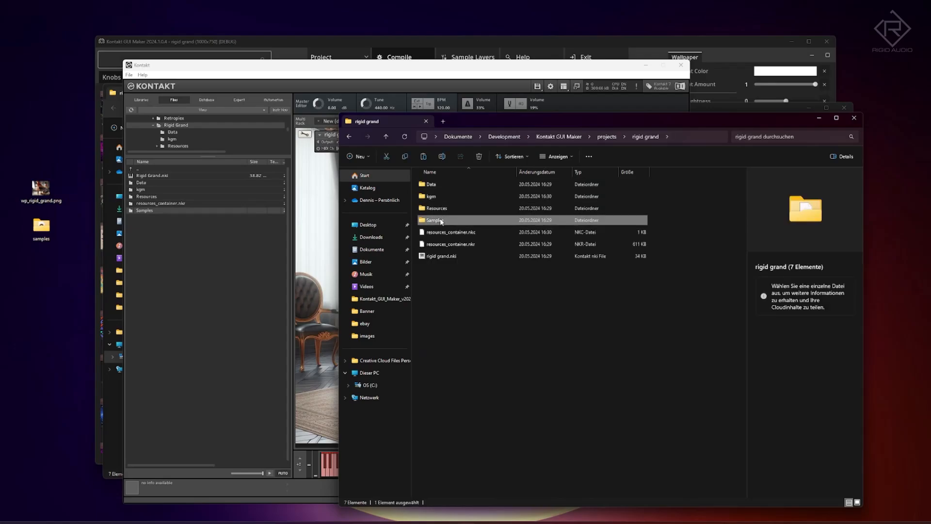
pyautogui.doubleClick(434, 220)
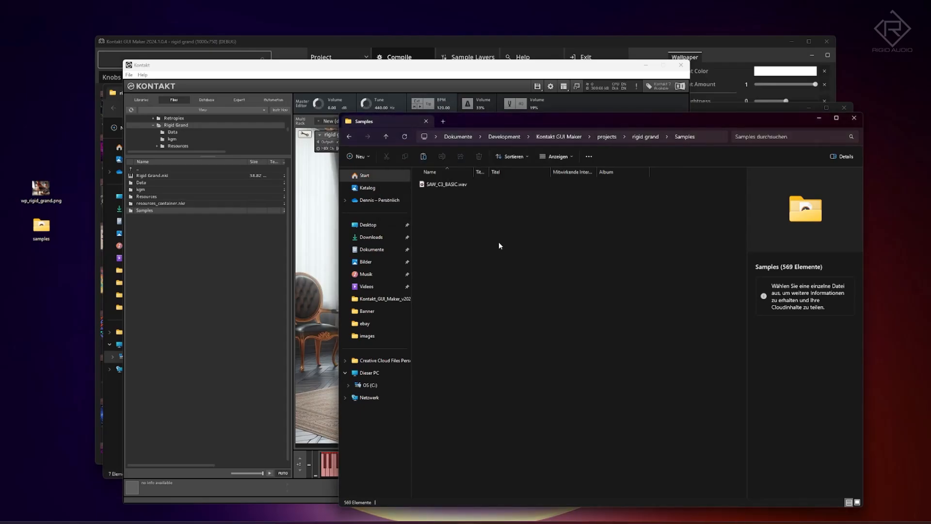
pyautogui.press('ctrl+a')
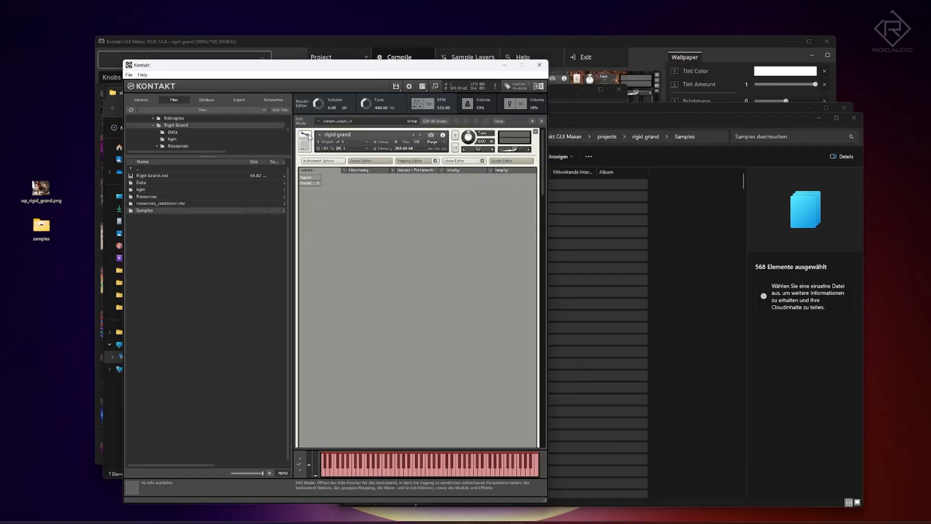
# Open the instrument editor and list the rigid grand Samples WAVs, selecting the first sustain files.
pyautogui.click(509, 160)
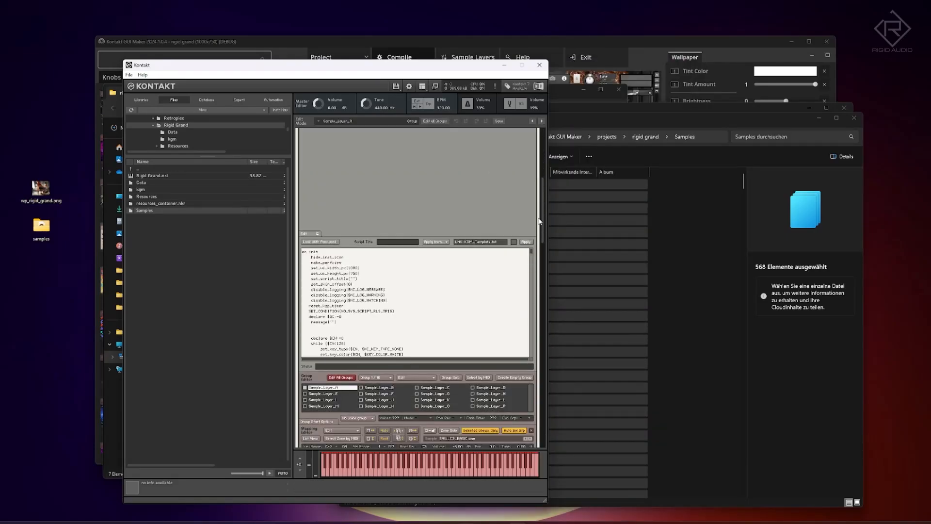
pyautogui.click(415, 161)
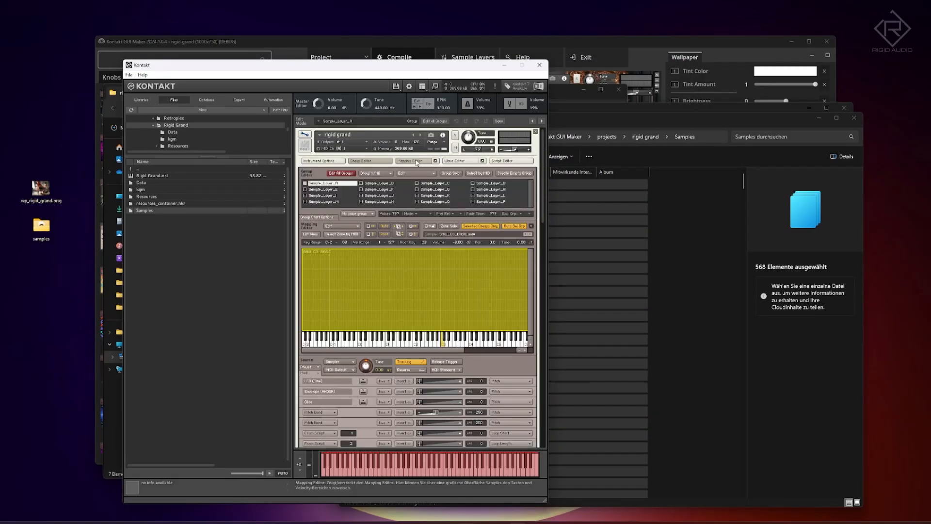
pyautogui.click(321, 183)
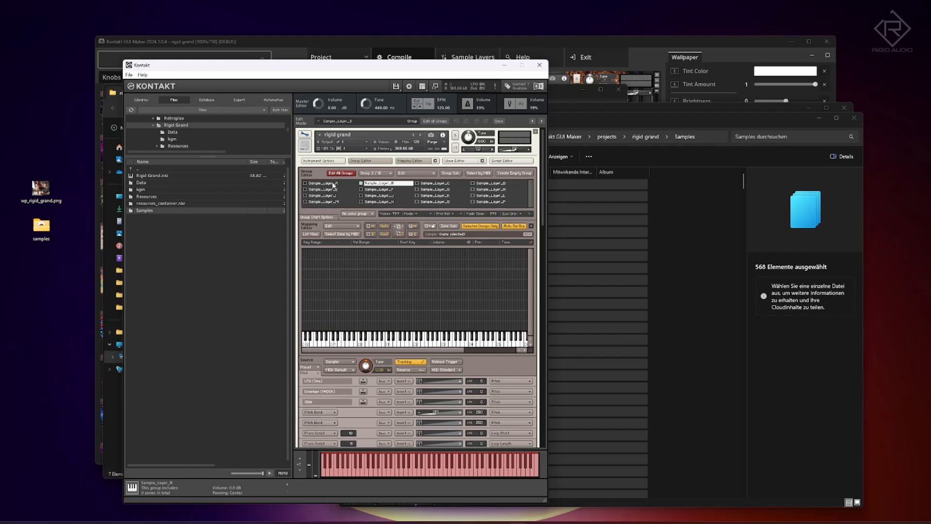
pyautogui.click(324, 183)
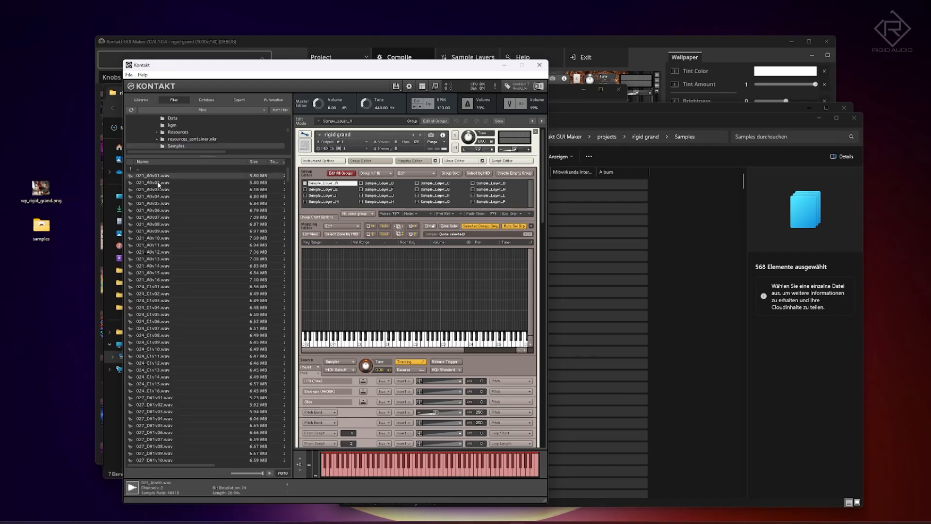
pyautogui.click(153, 252)
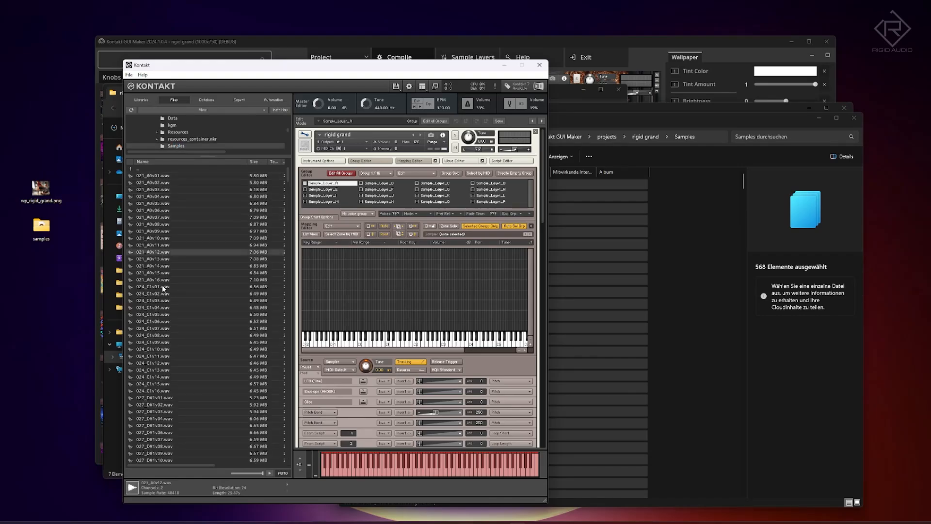
pyautogui.click(154, 384)
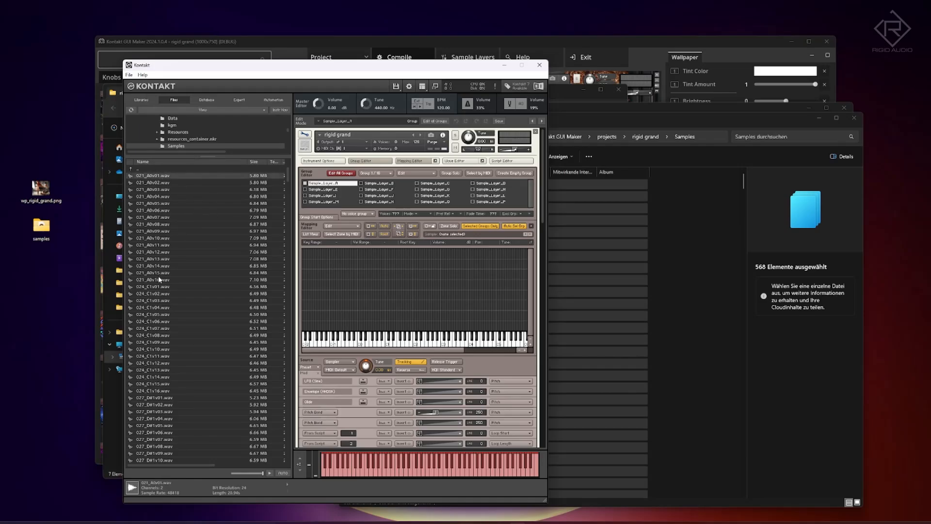
pyautogui.moveTo(158, 283)
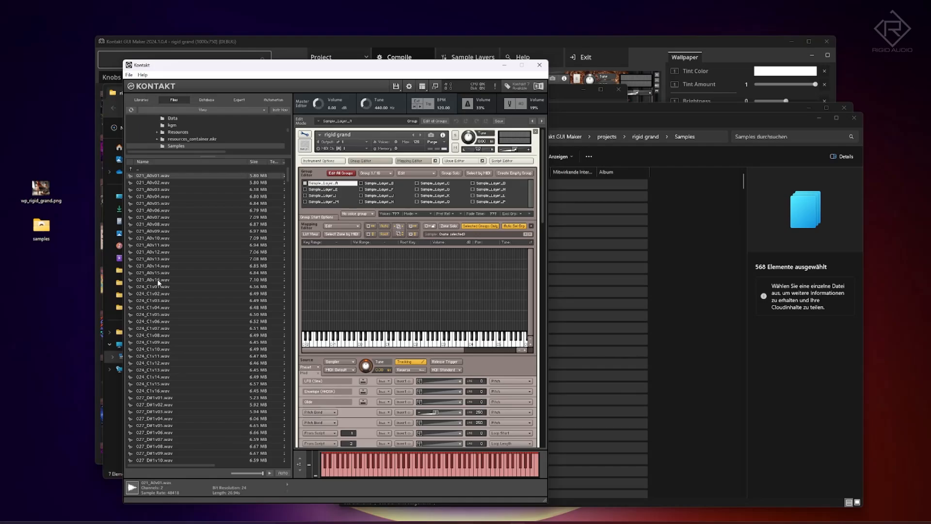
# Drag the sustain WAV files into the Sample_Layer_A mapping across the keyboard.
pyautogui.click(153, 279)
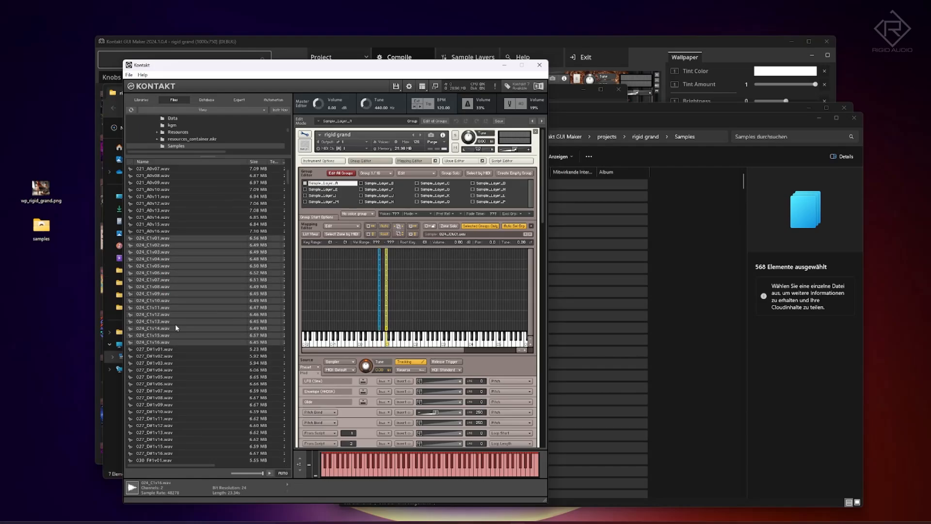
pyautogui.scroll(-3)
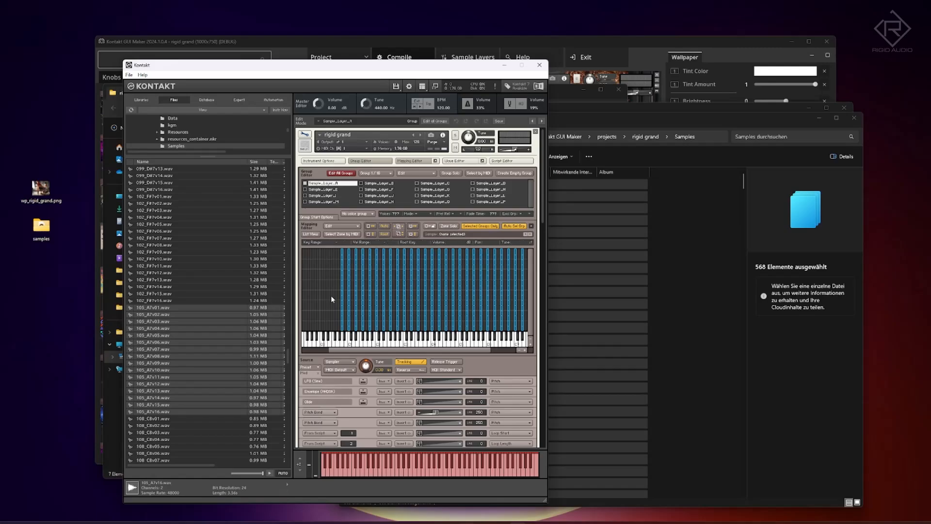
pyautogui.moveTo(461, 305)
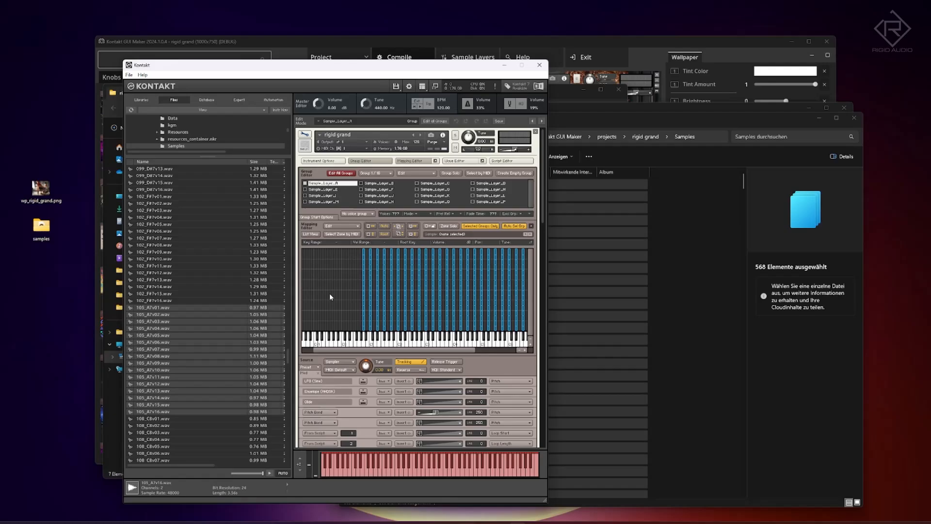
pyautogui.moveTo(337, 288)
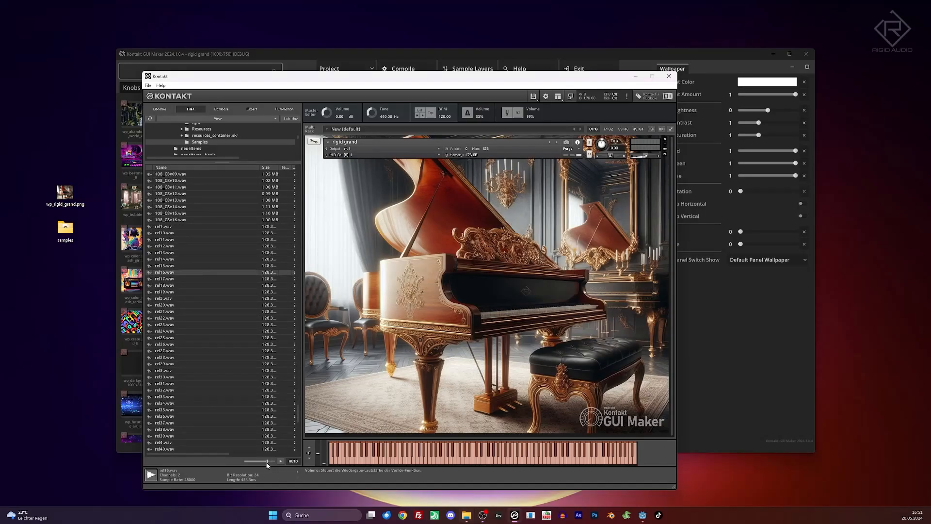
# Preview a release sample, enable Sample Layer B in Sample Layers, and recompile the project.
pyautogui.click(190, 377)
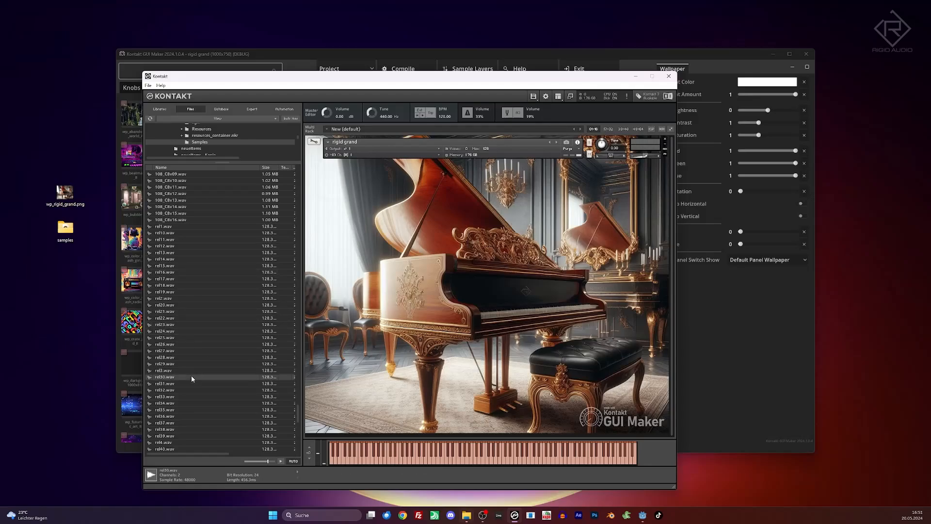
pyautogui.click(169, 402)
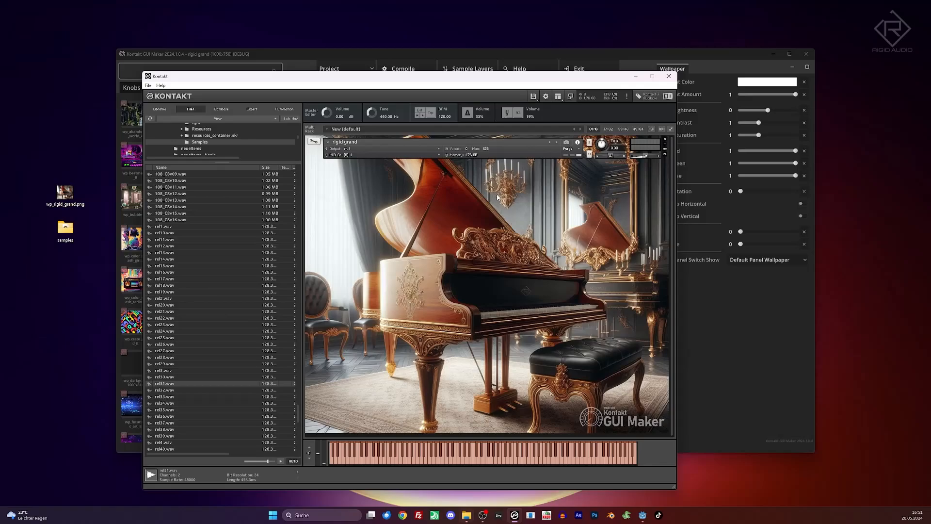
pyautogui.moveTo(447, 57)
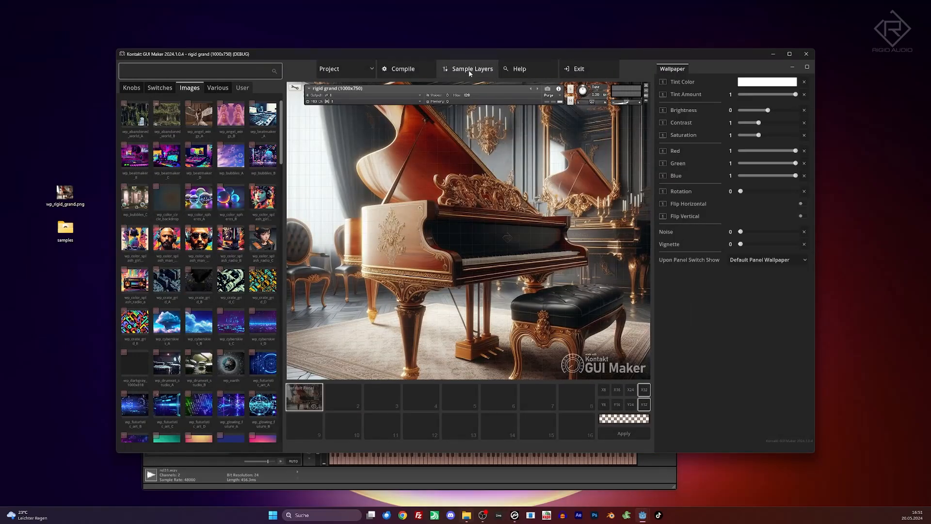
pyautogui.click(471, 68)
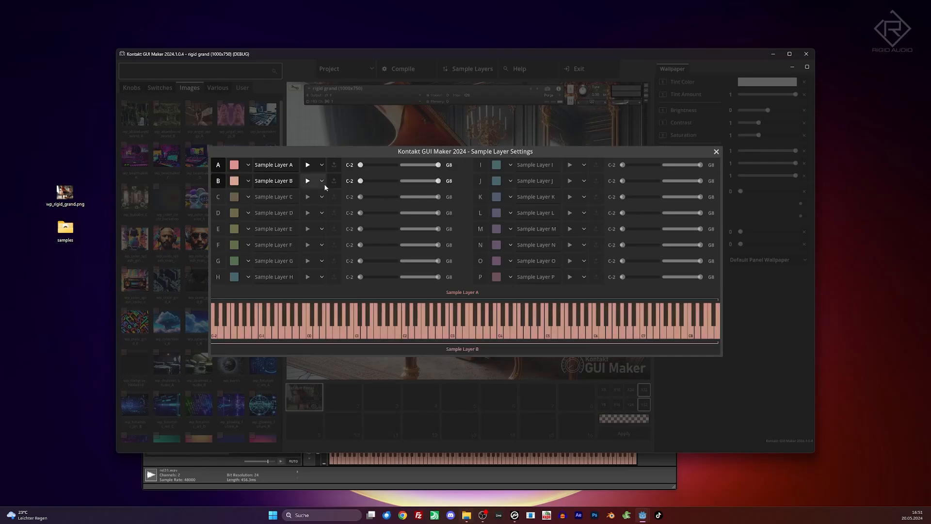
pyautogui.moveTo(333, 180)
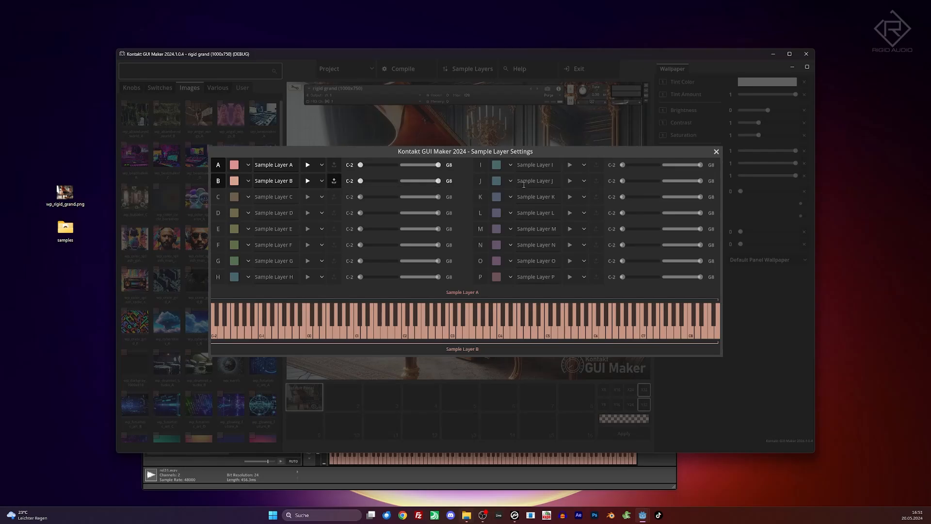
pyautogui.click(716, 151)
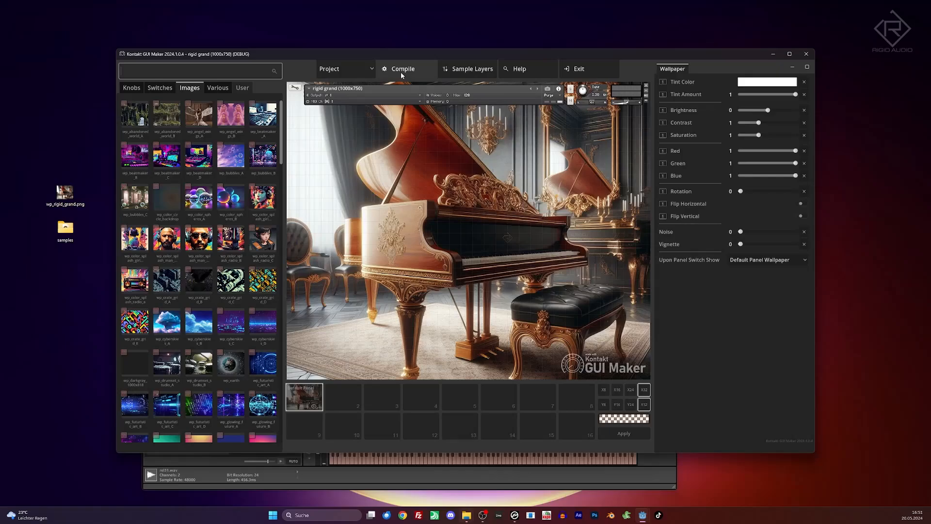
pyautogui.moveTo(402, 68)
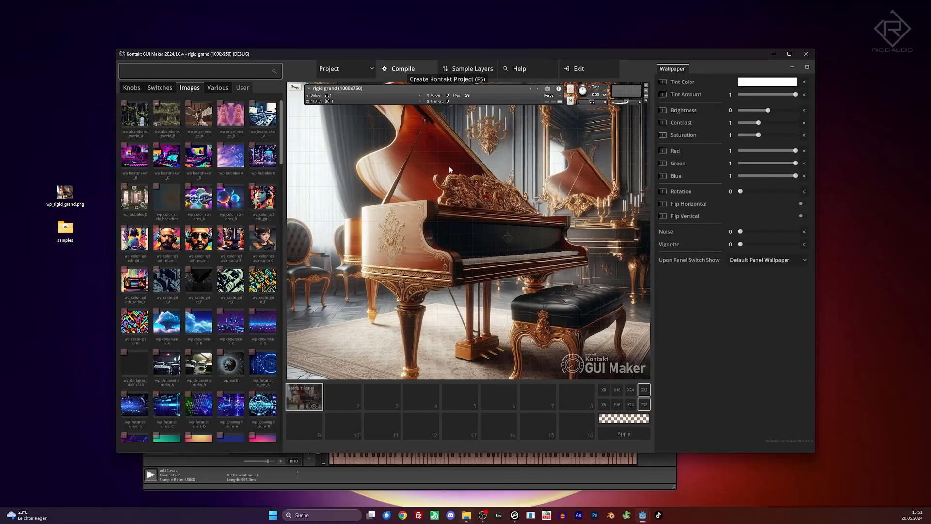
pyautogui.click(402, 68)
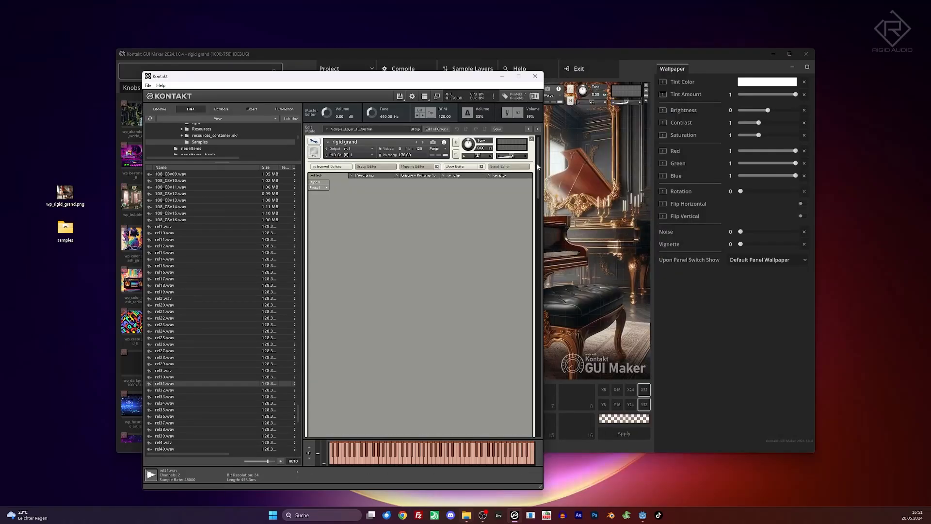
# Map the rel WAVs into Sample_Layer_B and add a convolution reverb in the Send Effects rack.
pyautogui.click(415, 166)
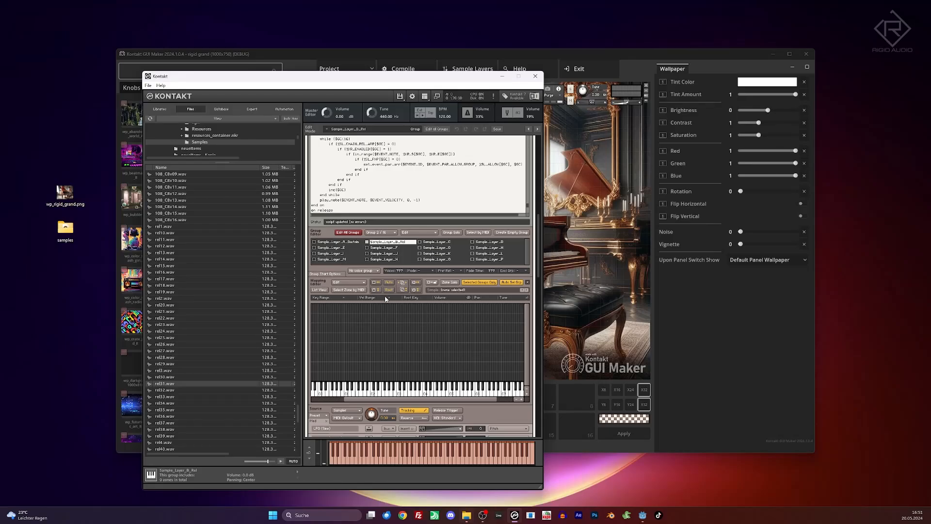
pyautogui.moveTo(181, 256)
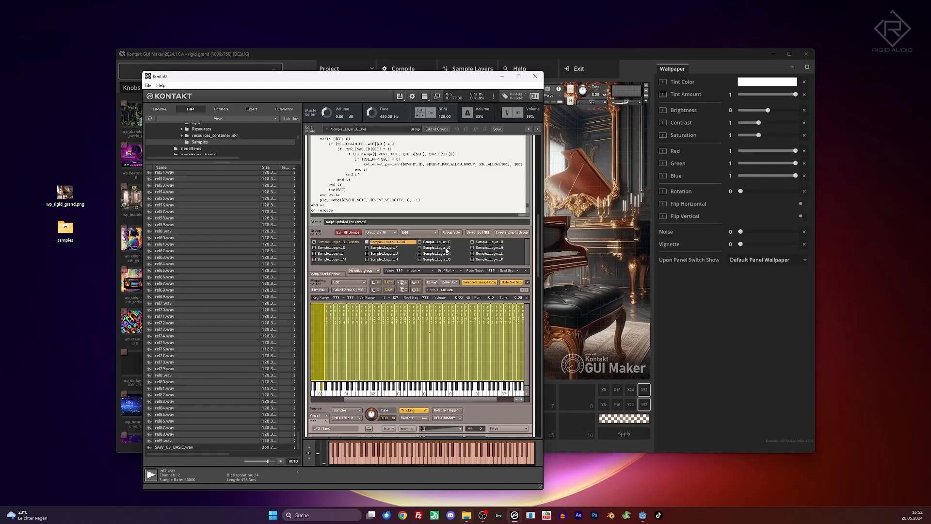
pyautogui.click(387, 241)
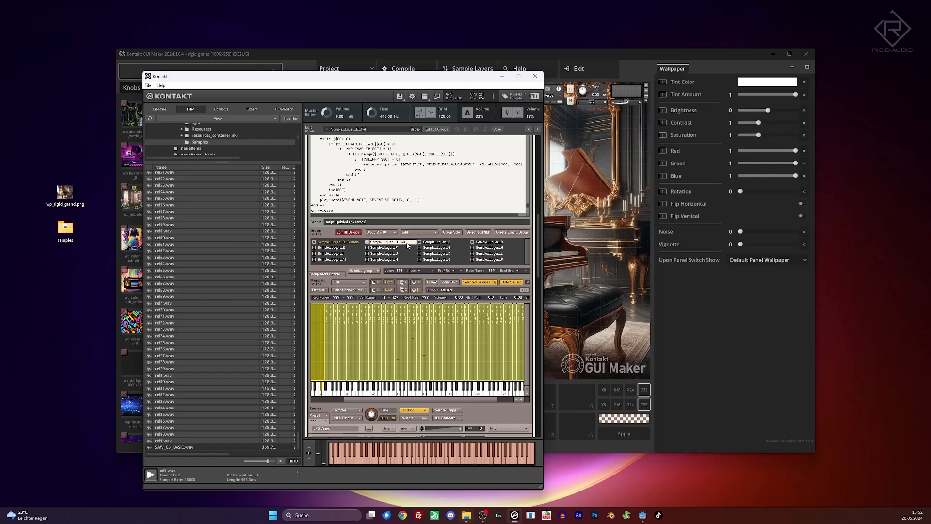
pyautogui.click(385, 242)
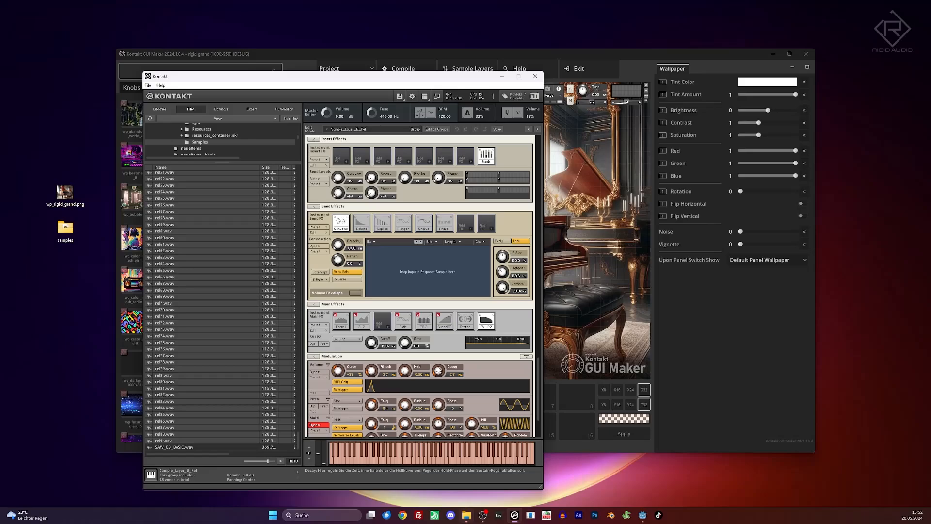
pyautogui.moveTo(439, 366); pyautogui.dragTo(438, 371)
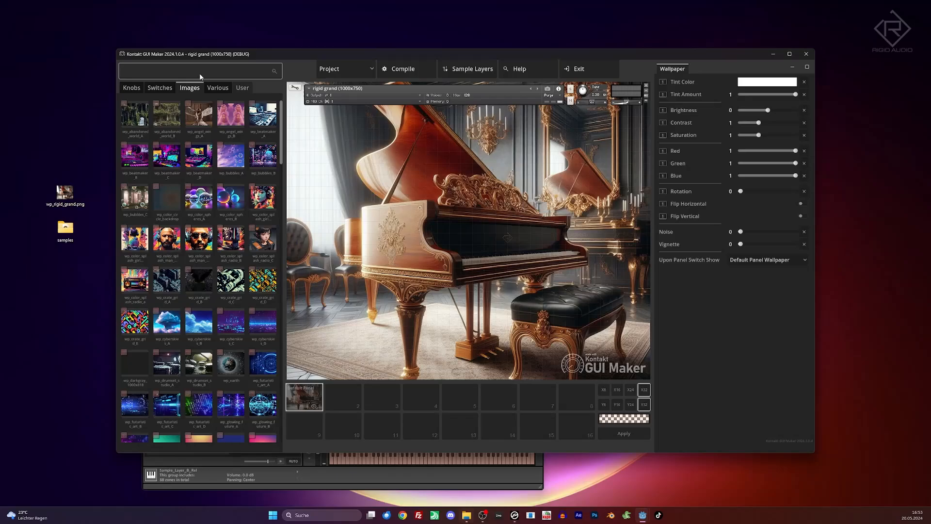
# Delete the misplaced knob and place a black dial knob in the panel's lower-left corner.
pyautogui.click(130, 87)
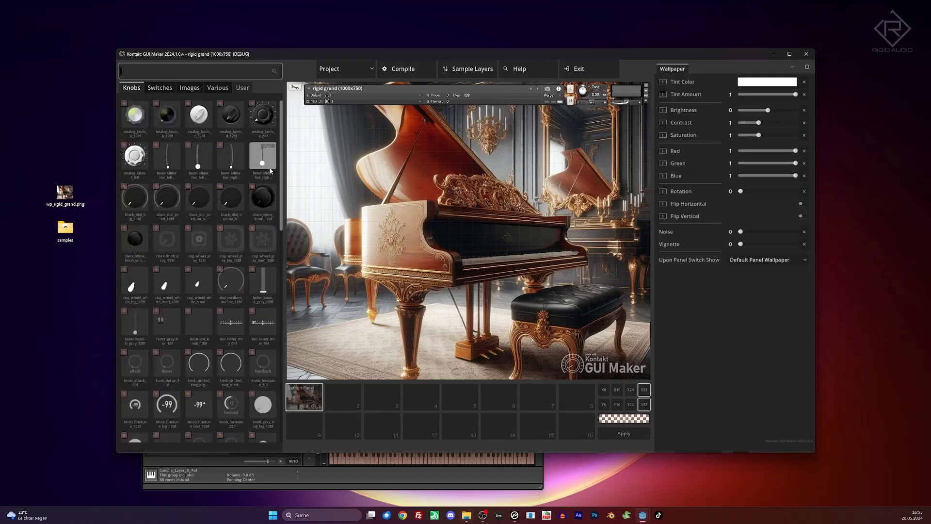
pyautogui.scroll(-3)
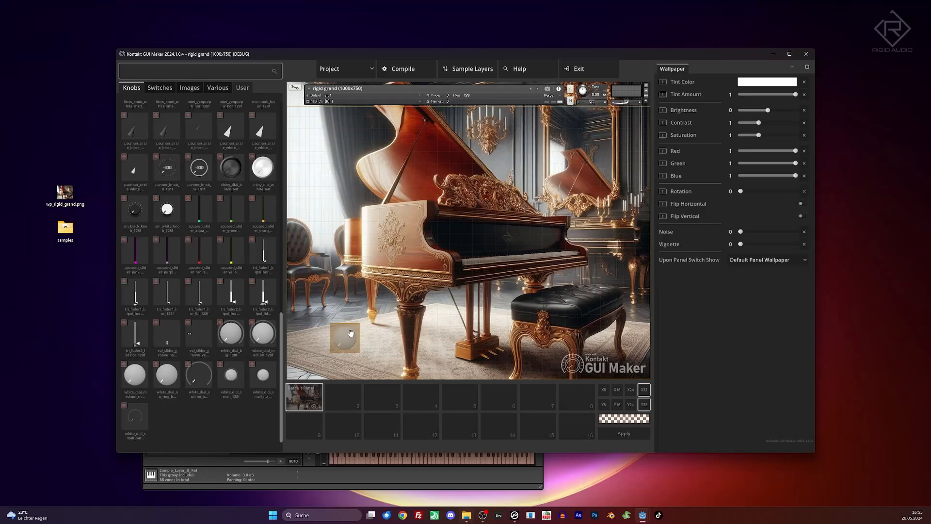
pyautogui.click(345, 337)
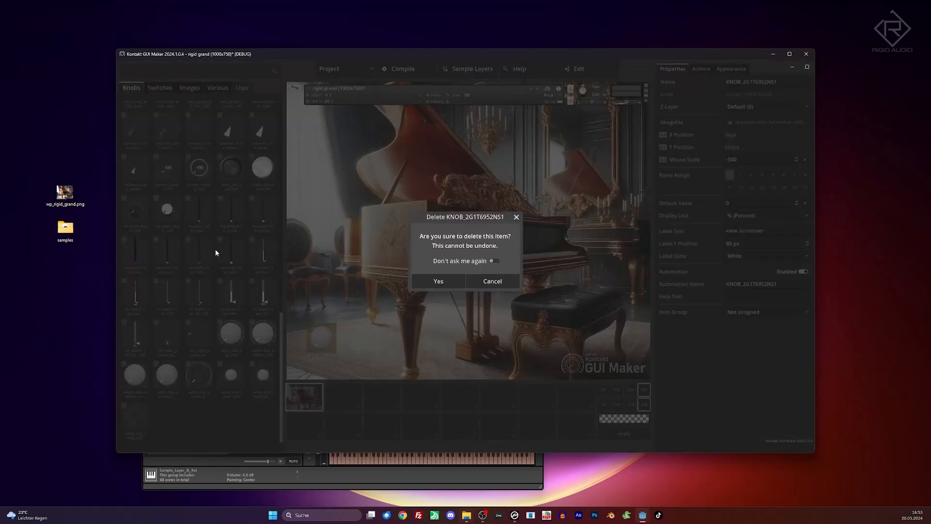
pyautogui.click(437, 282)
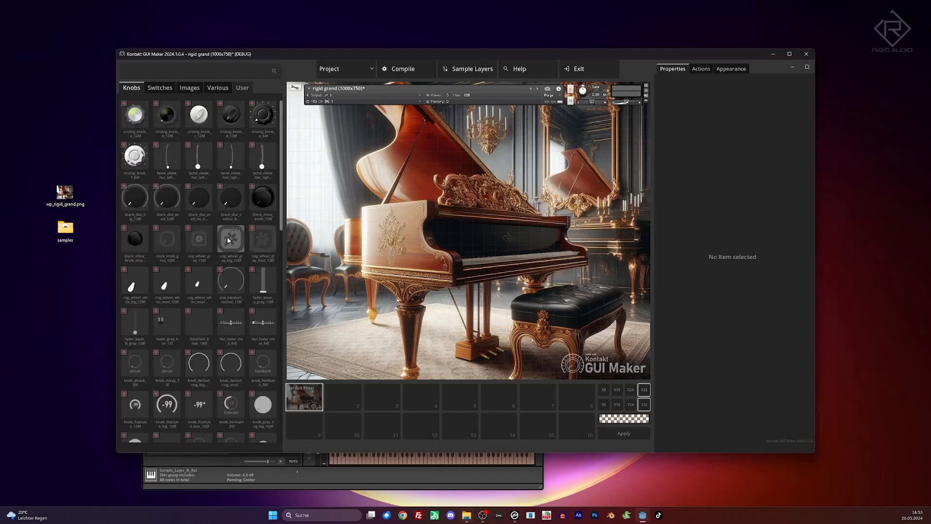
pyautogui.moveTo(167, 197)
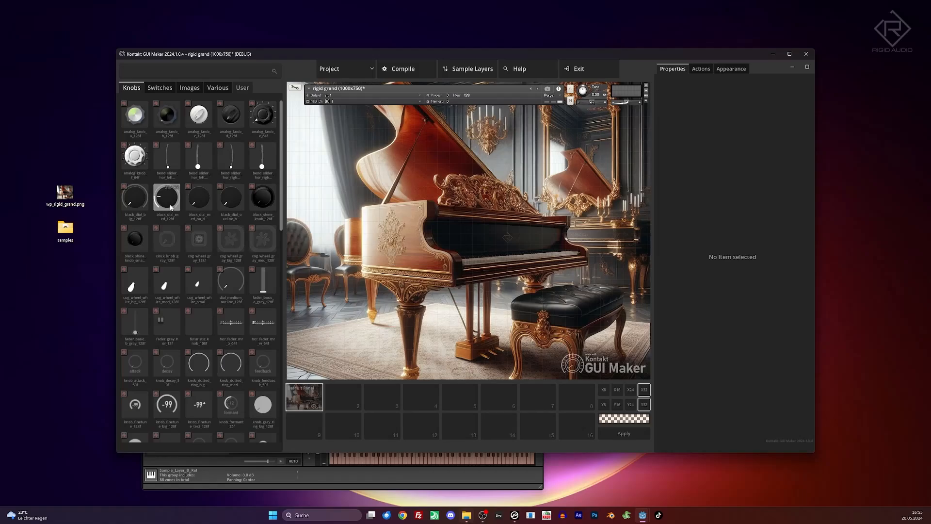
pyautogui.moveTo(166, 197); pyautogui.dragTo(321, 338)
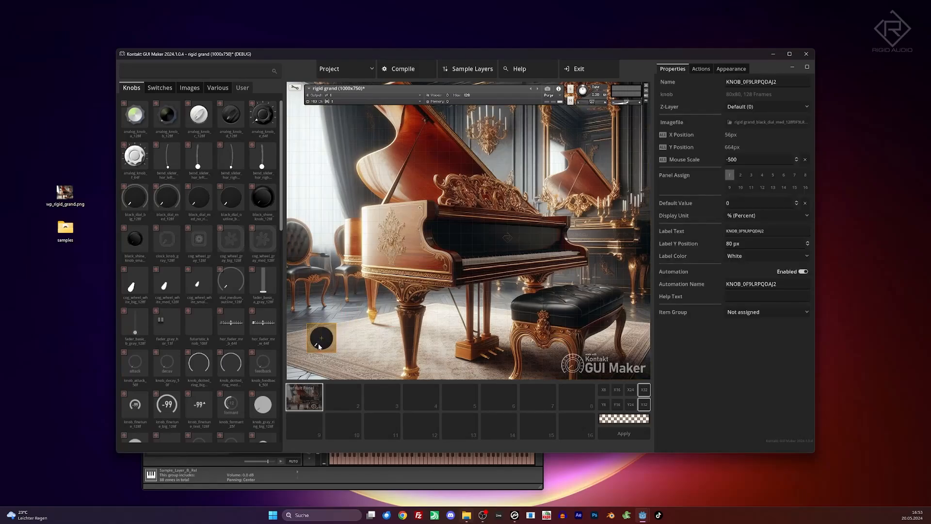
pyautogui.moveTo(322, 338); pyautogui.dragTo(309, 349)
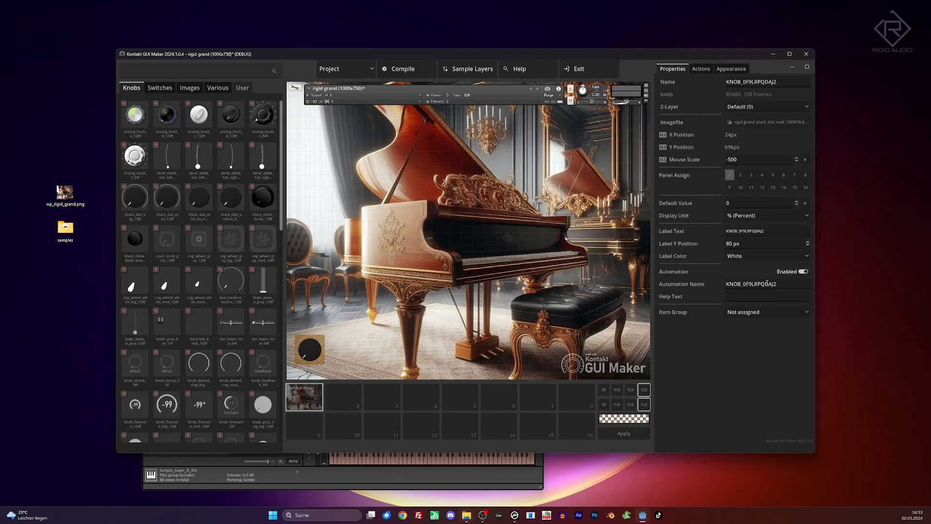
# Give the knob a black label and rename it REL VOL.
pyautogui.click(766, 256)
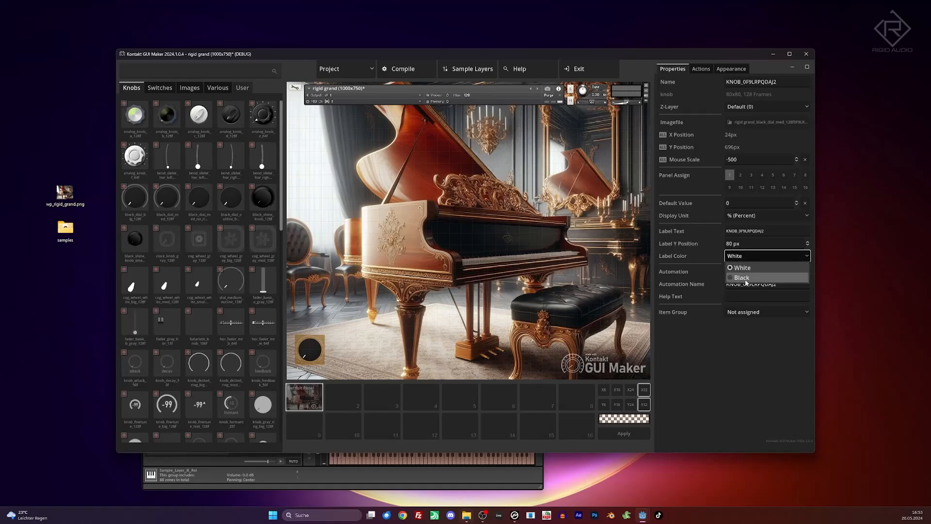
pyautogui.click(741, 277)
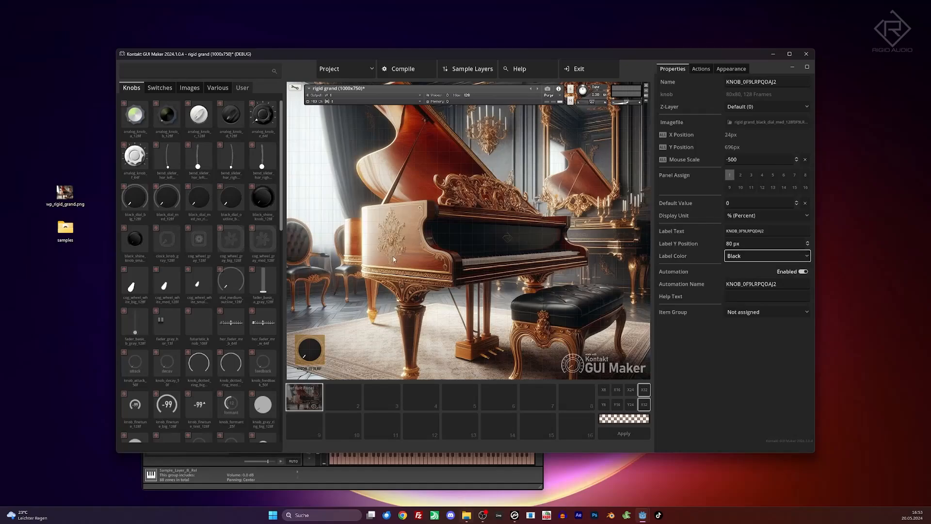
pyautogui.click(766, 82)
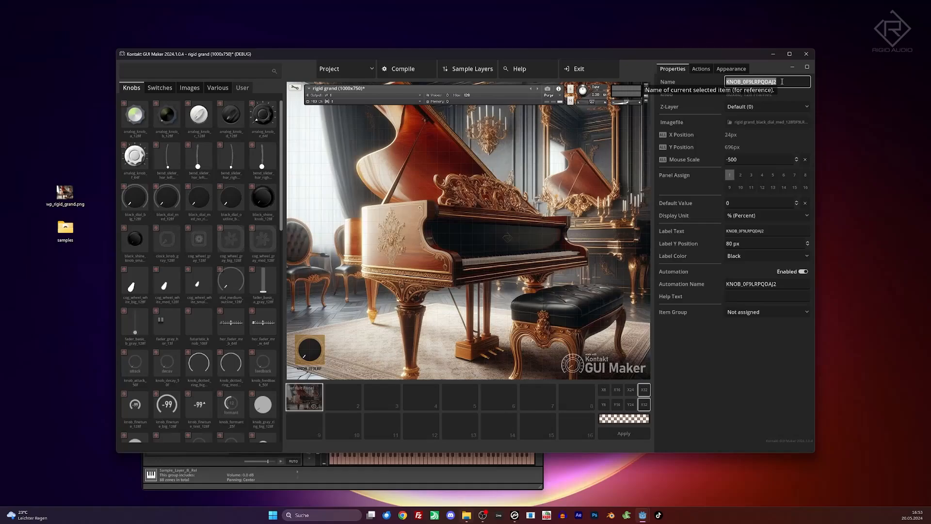
pyautogui.write('RELEASE VOLUME')
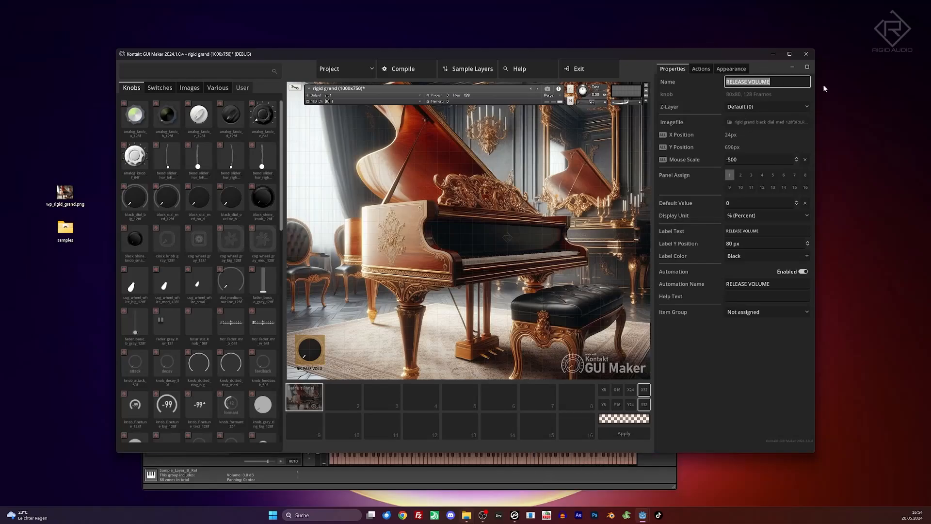
pyautogui.write('REL V')
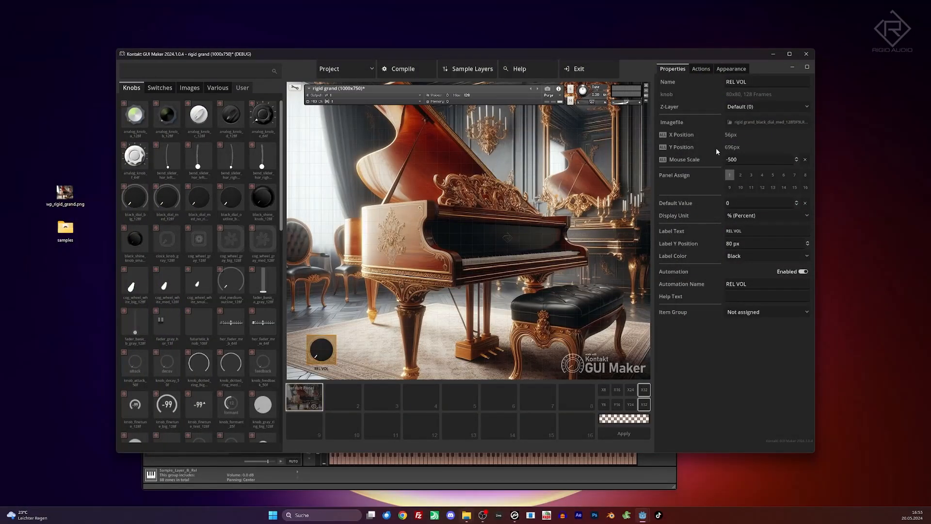
# Assign Volume as the REL VOL knob's first action with linear scaling.
pyautogui.click(701, 68)
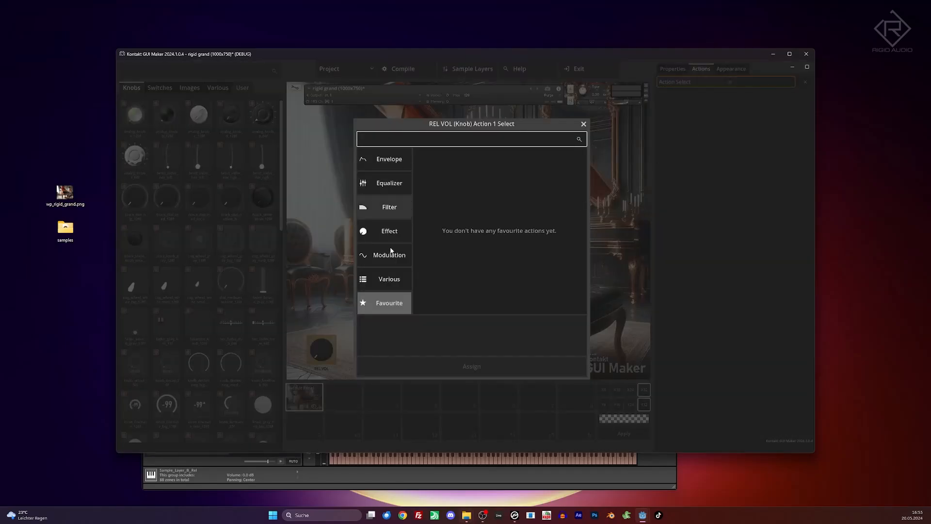
pyautogui.write('volu')
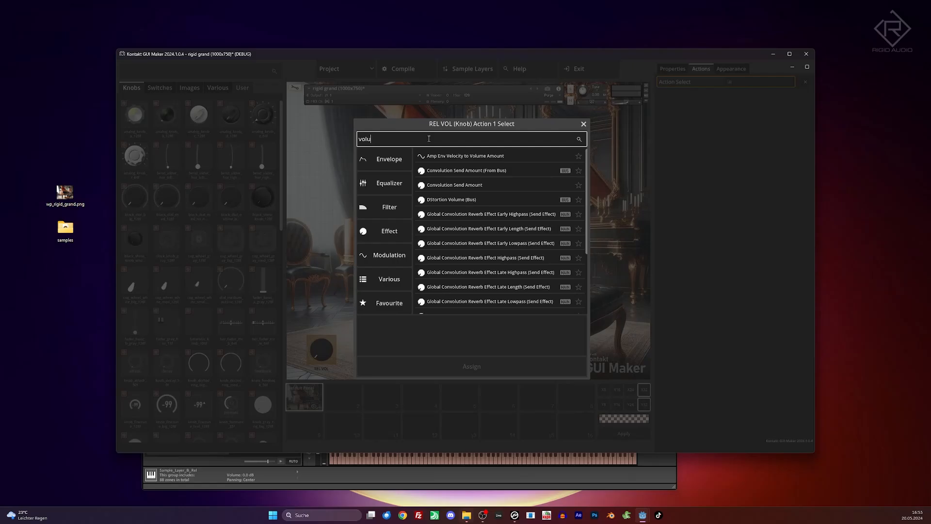
pyautogui.scroll(-3)
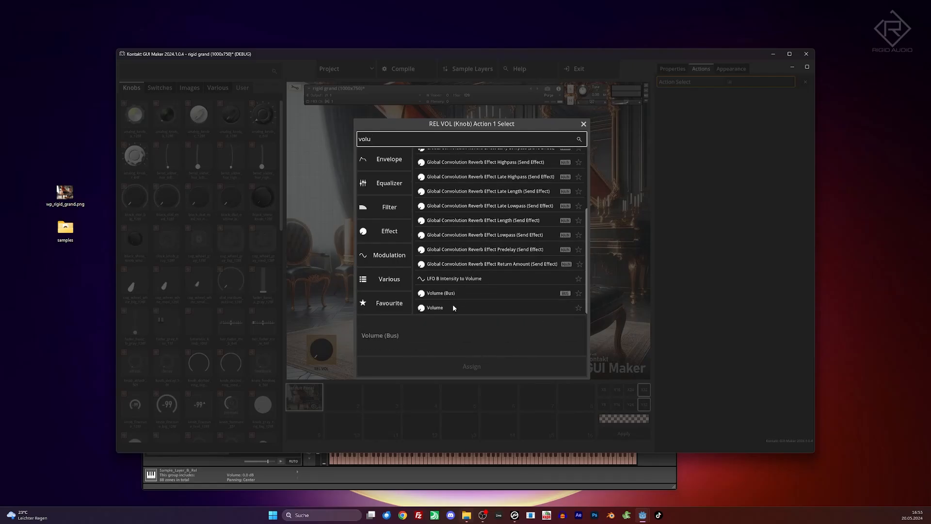
pyautogui.click(433, 307)
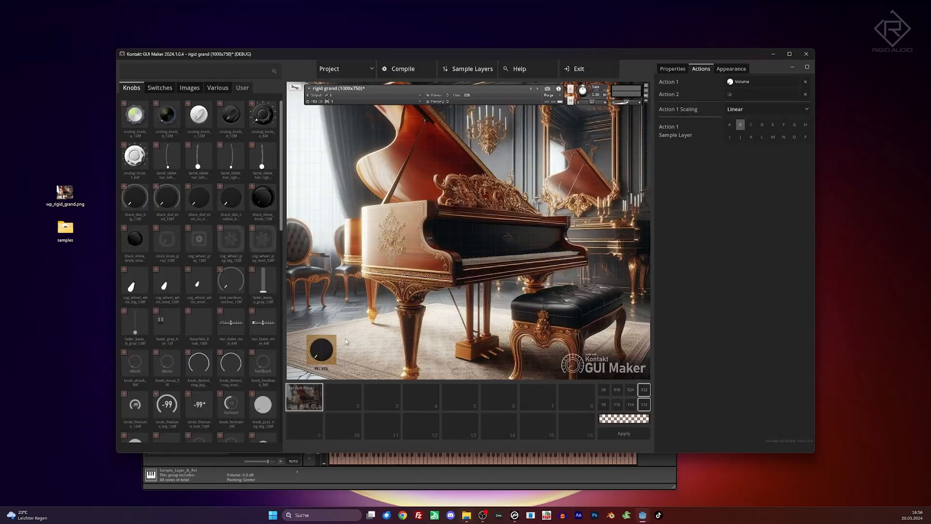
# Switch REL VOL's Volume action to Custom scaling, draw a low gentle ramp and apply it.
pyautogui.click(766, 109)
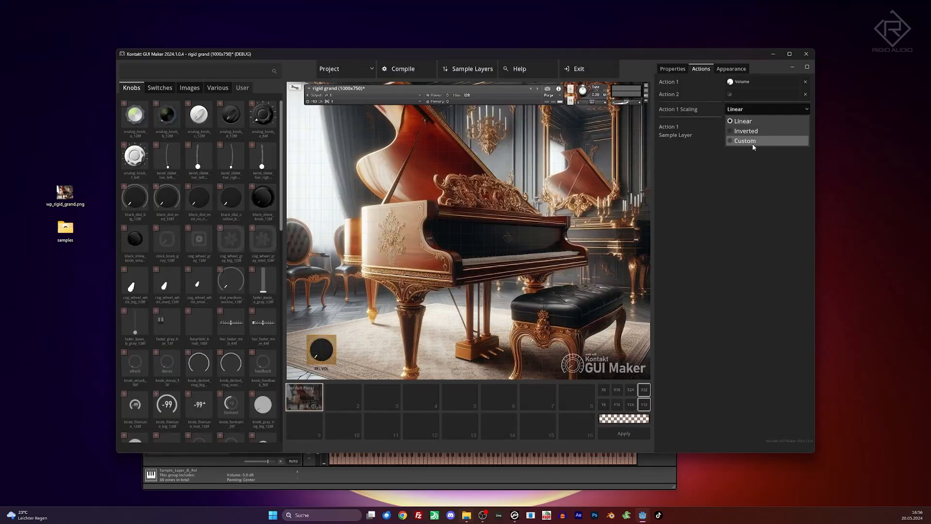
pyautogui.click(745, 141)
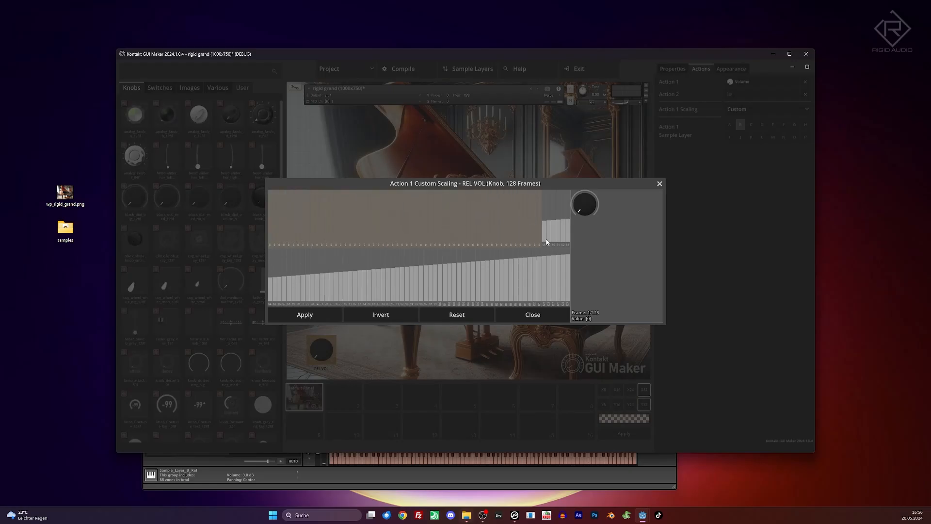
pyautogui.moveTo(546, 242); pyautogui.dragTo(279, 303)
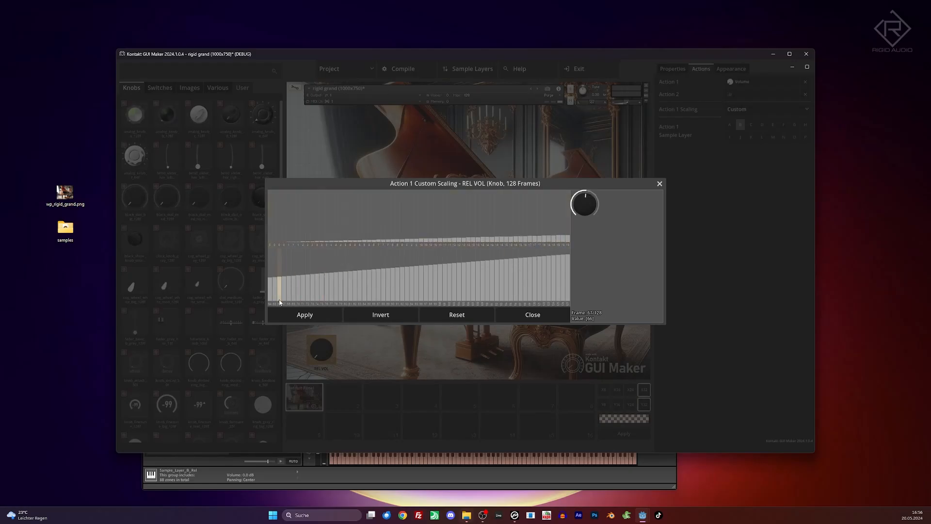
pyautogui.moveTo(280, 297); pyautogui.dragTo(569, 291)
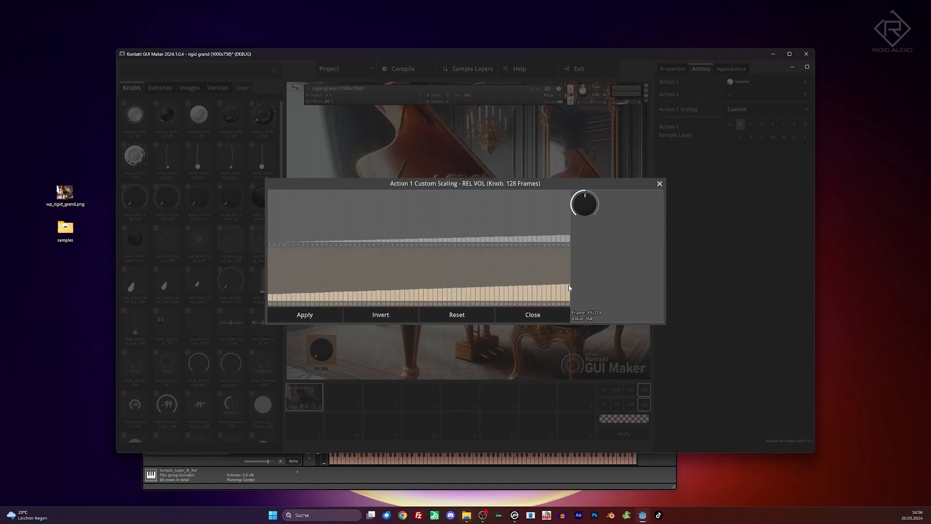
pyautogui.click(532, 315)
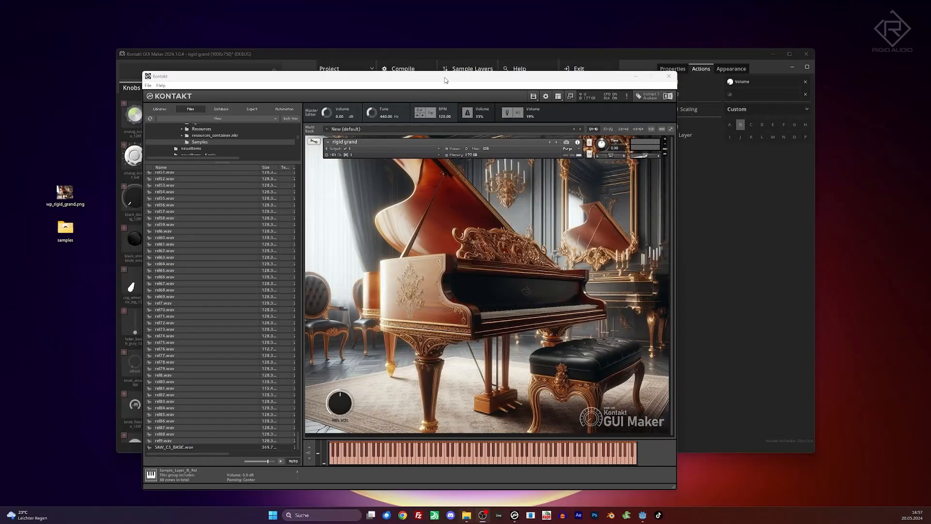
pyautogui.click(669, 76)
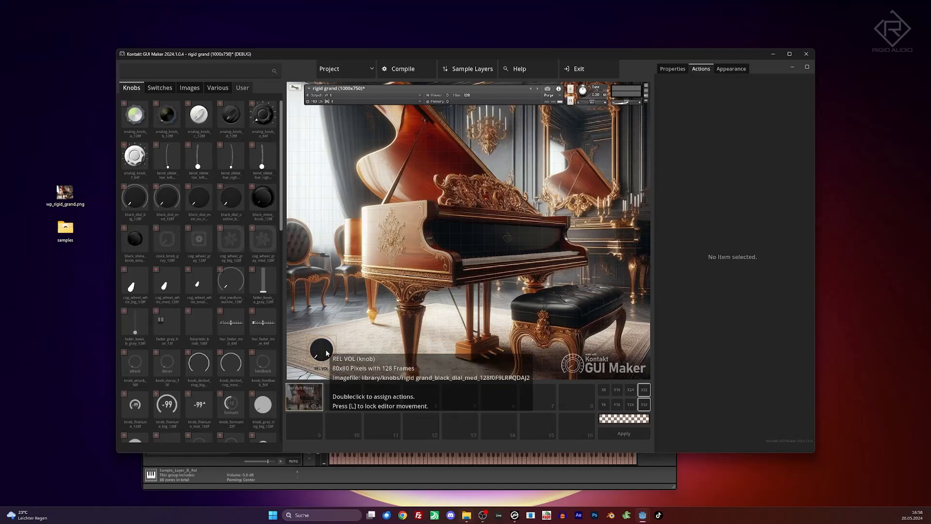
# Duplicate the REL VOL knob and position the copy above it on the piano panel.
pyautogui.doubleClick(322, 349)
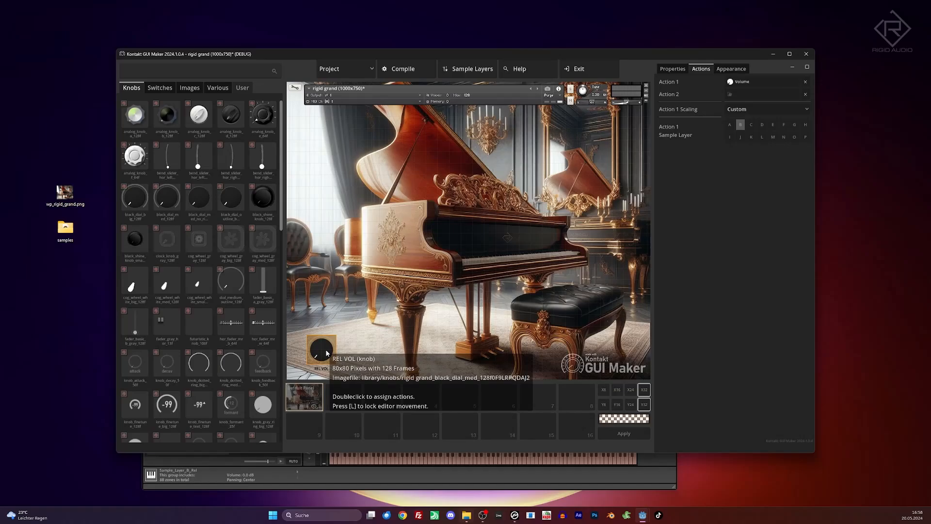
pyautogui.moveTo(343, 329)
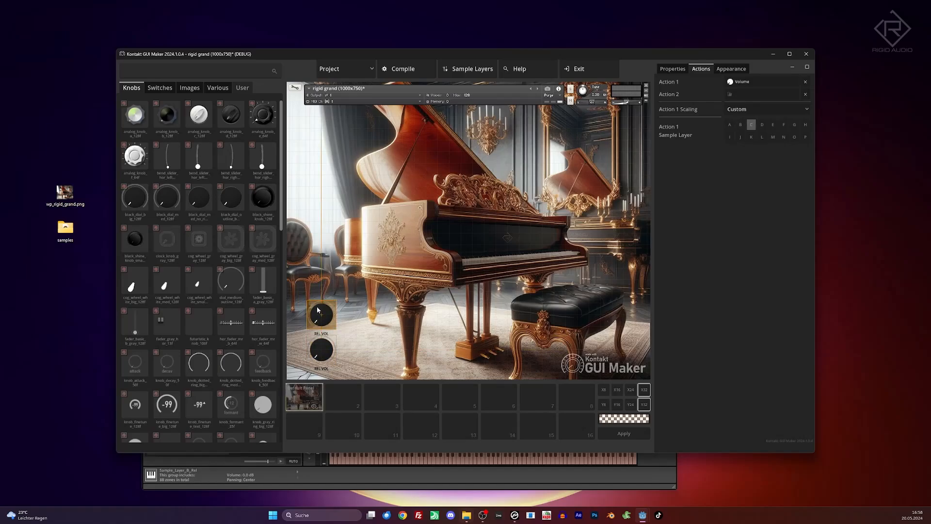
pyautogui.click(321, 303)
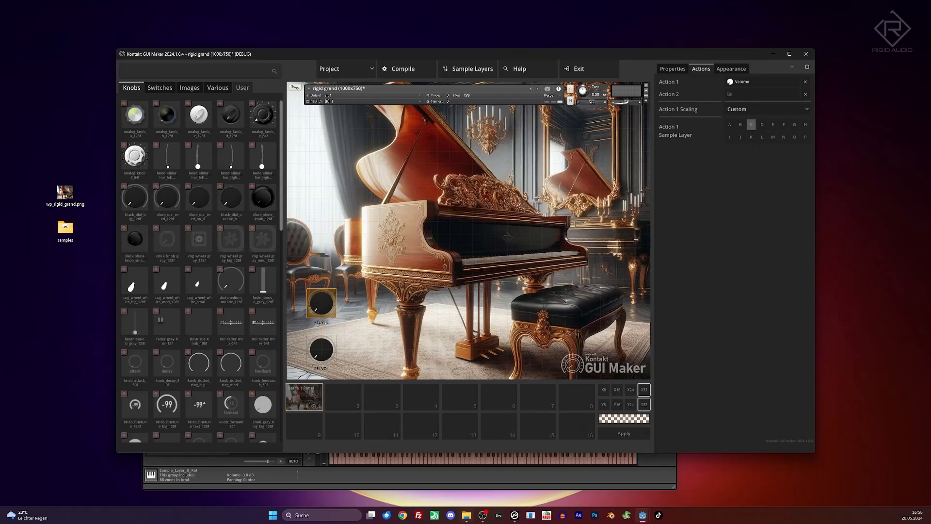
pyautogui.click(617, 405)
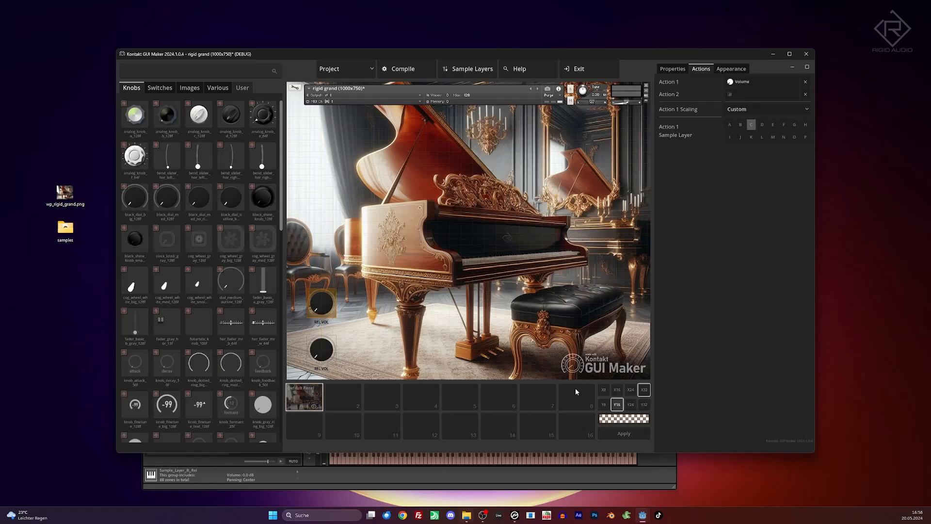
pyautogui.click(322, 309)
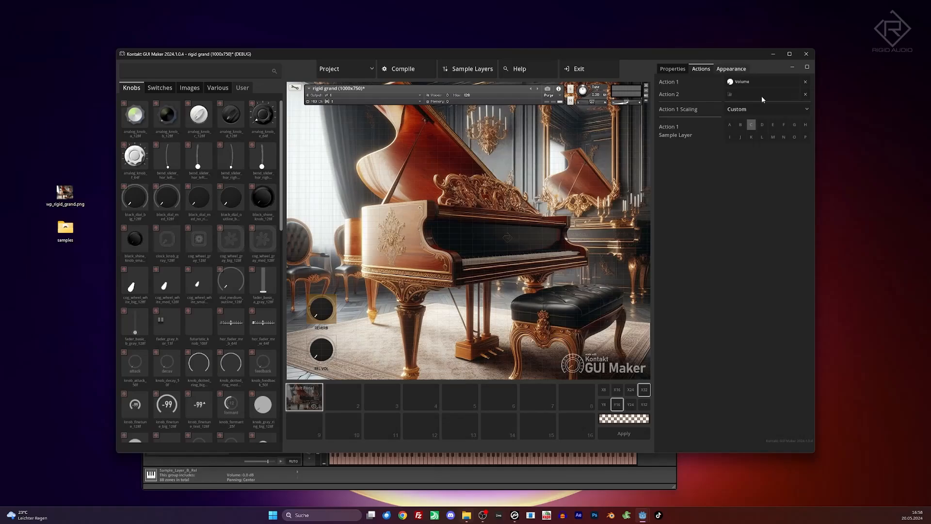
# Set the new REVERB knob's Action 1 scaling to Linear.
pyautogui.click(766, 109)
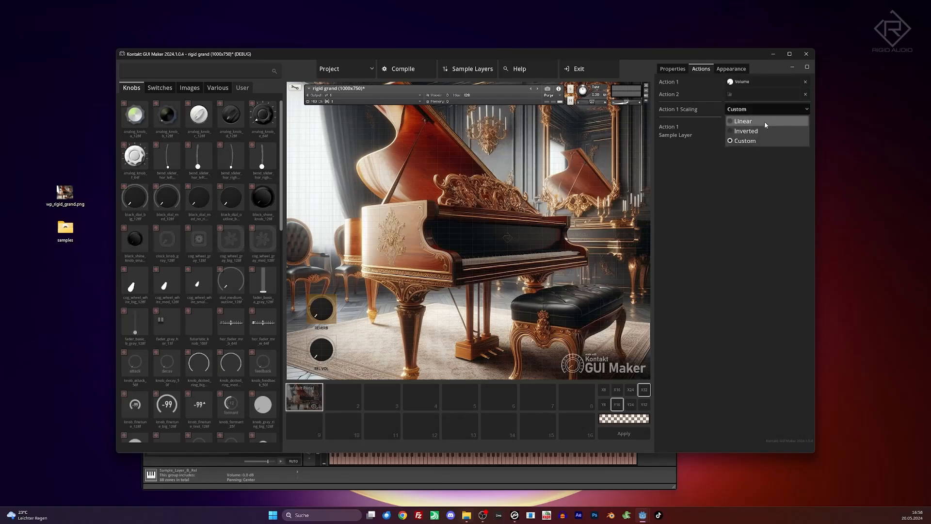
pyautogui.click(742, 122)
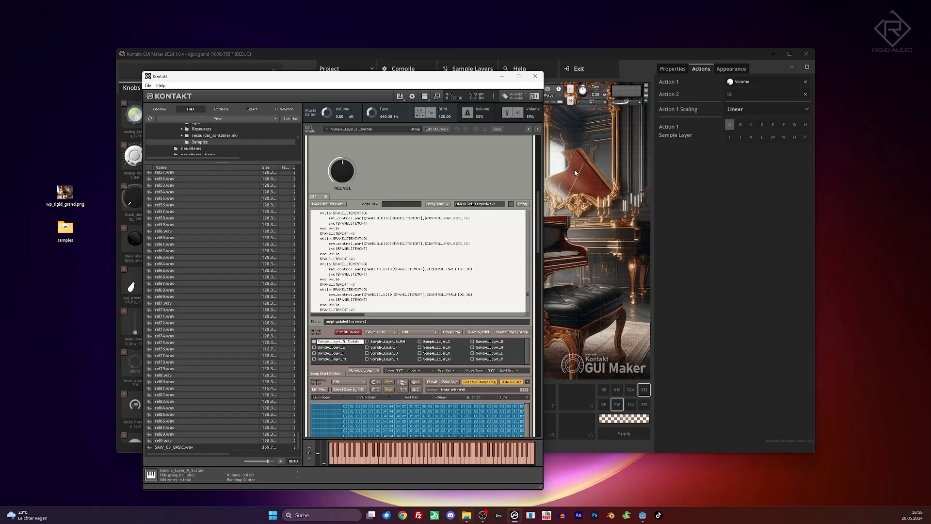
# Search 'reverb' and assign Reverb Send Amount as the REVERB knob's first action.
pyautogui.click(535, 76)
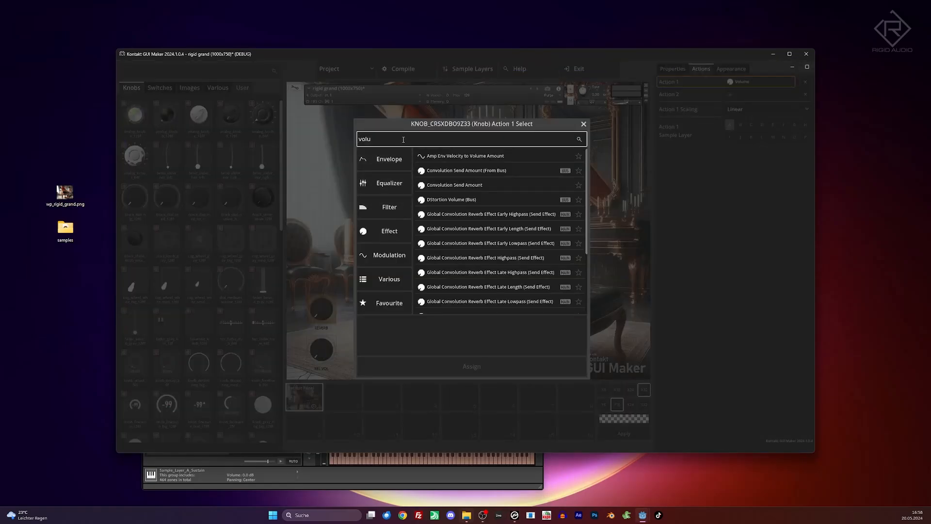
pyautogui.write('reverb')
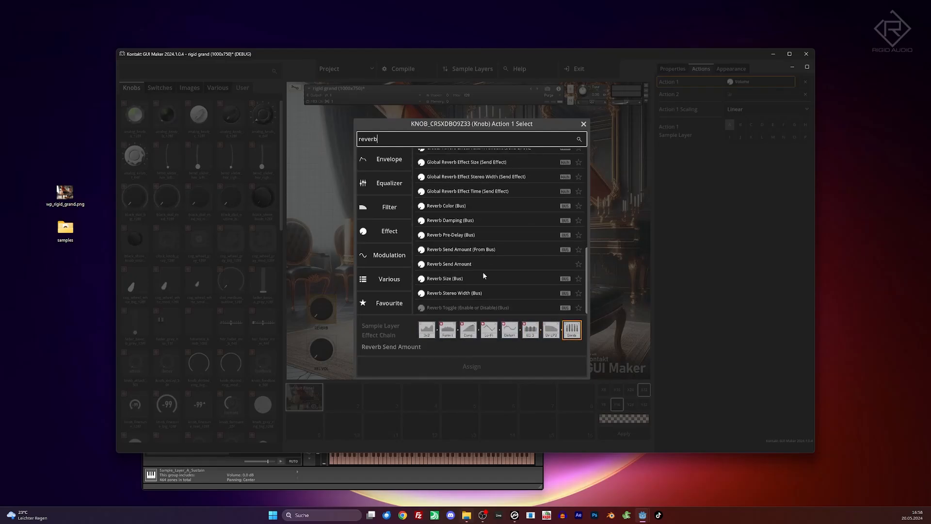
pyautogui.moveTo(450, 264)
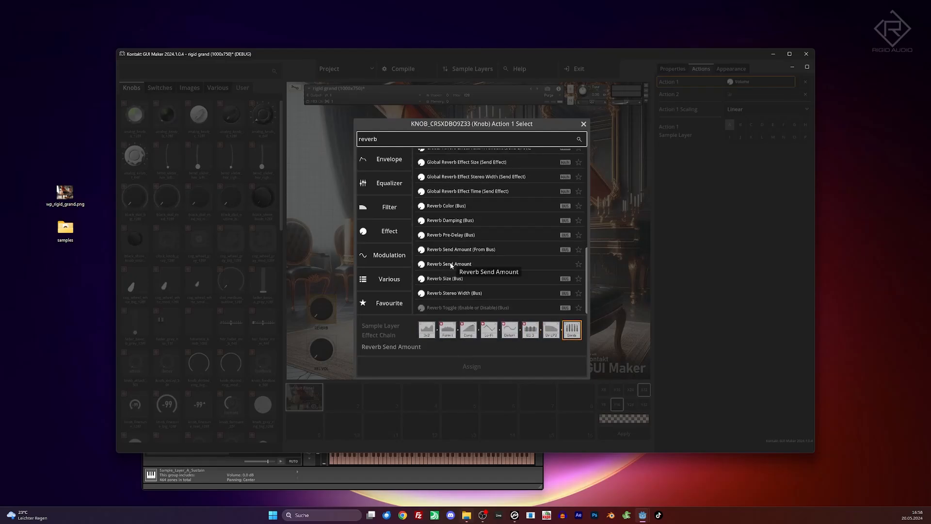
pyautogui.click(449, 264)
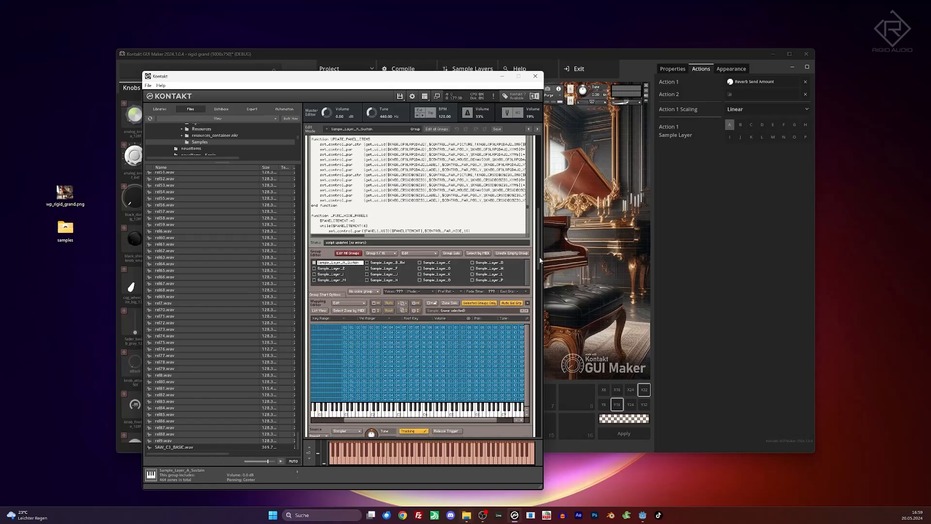
# Inspect the zones of Sample_Layer_C_Oct and Sample_Layer_A_Sustain in Kontakt's Group Editor.
pyautogui.click(436, 261)
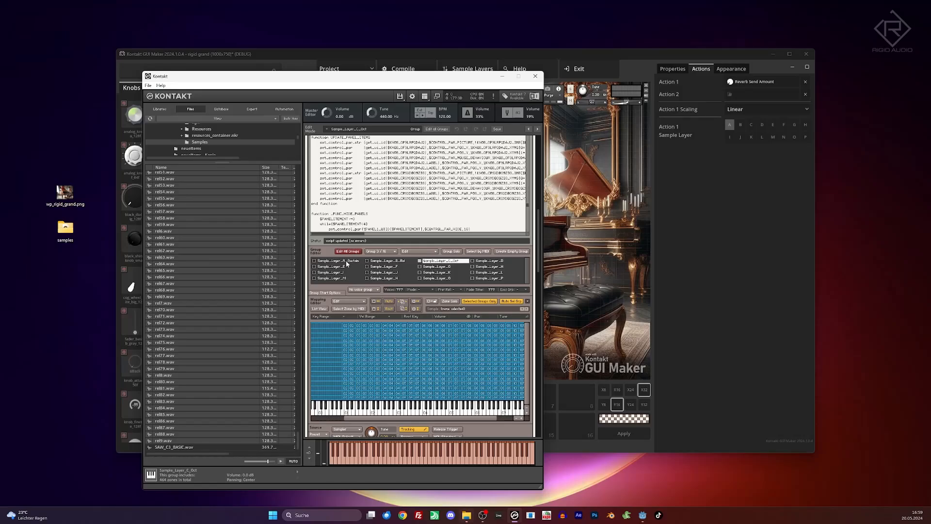
pyautogui.click(337, 260)
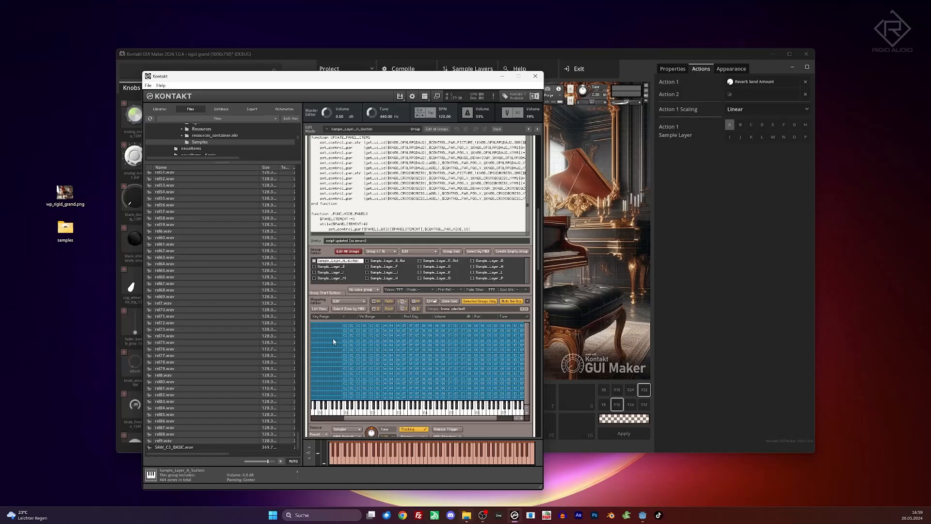
pyautogui.click(326, 331)
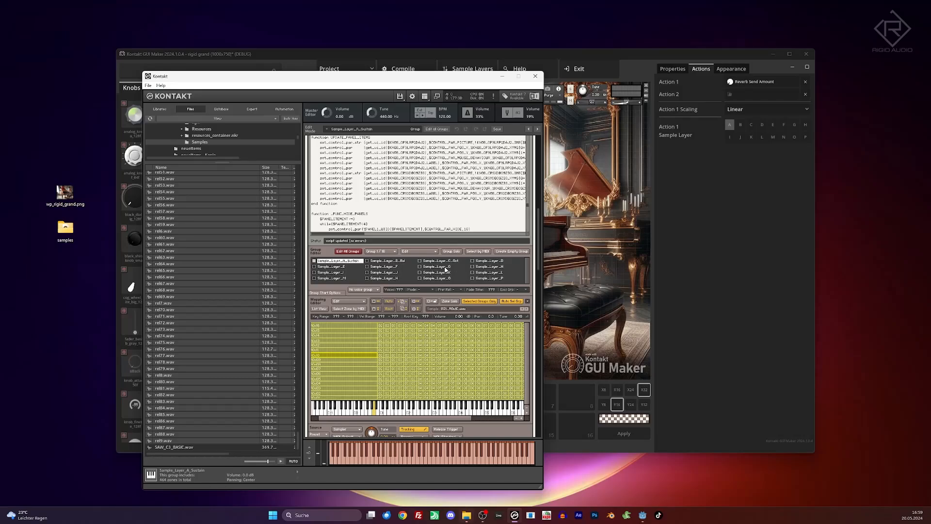
pyautogui.click(436, 260)
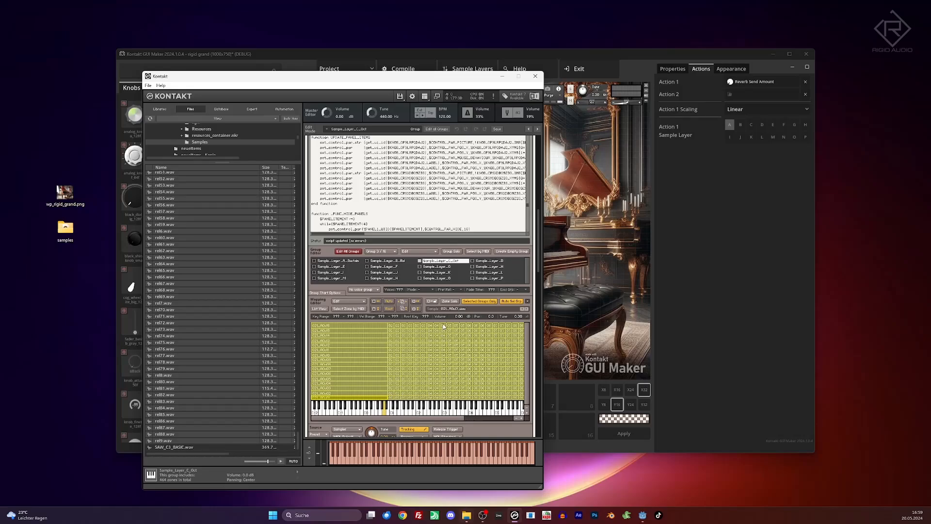
pyautogui.moveTo(449, 321)
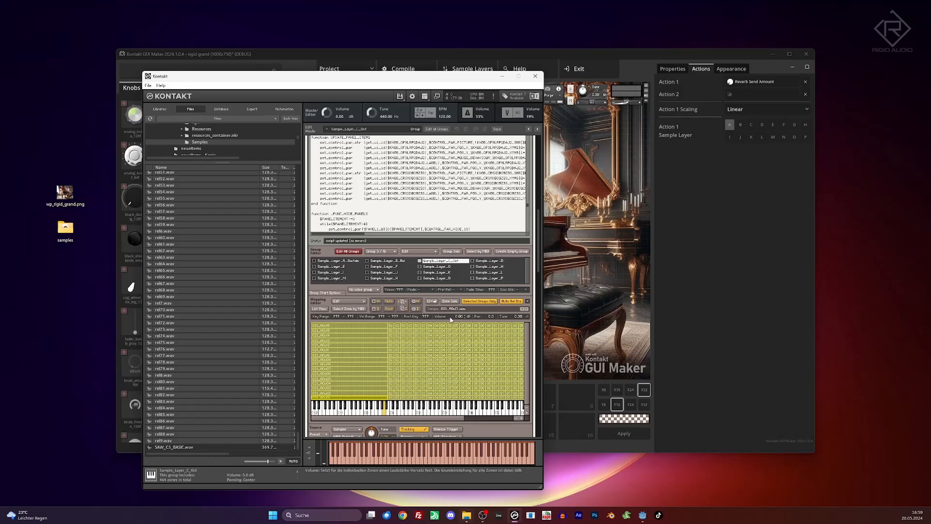
pyautogui.click(318, 261)
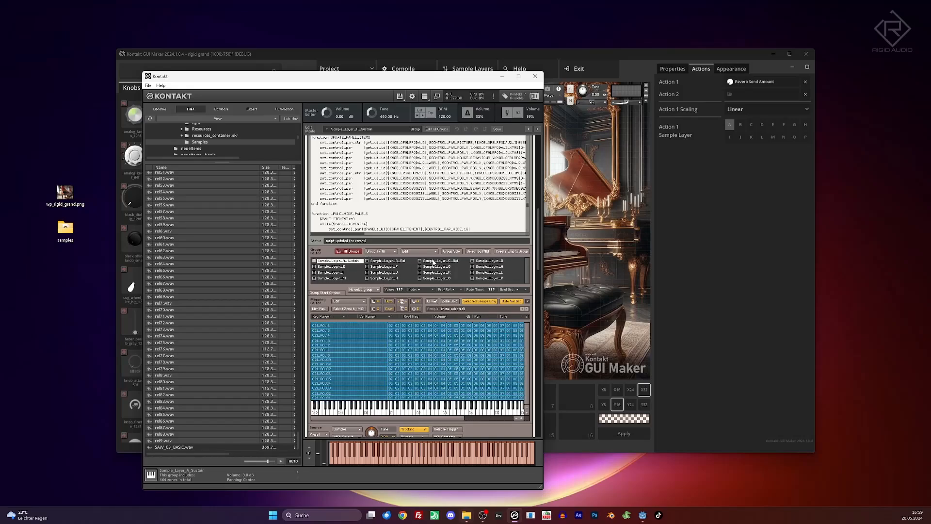
pyautogui.click(443, 260)
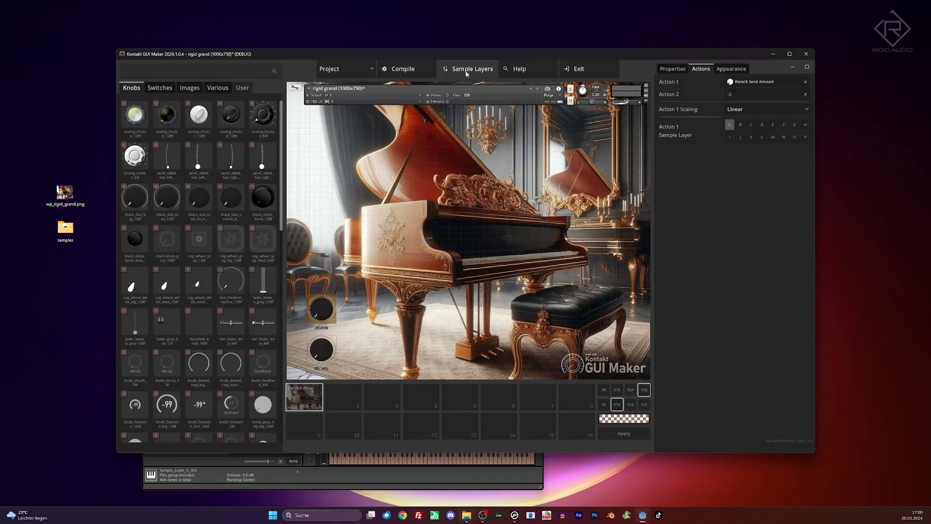
# Rename sample layer A to Sustain in the Sample Layer Settings dialog.
pyautogui.click(472, 68)
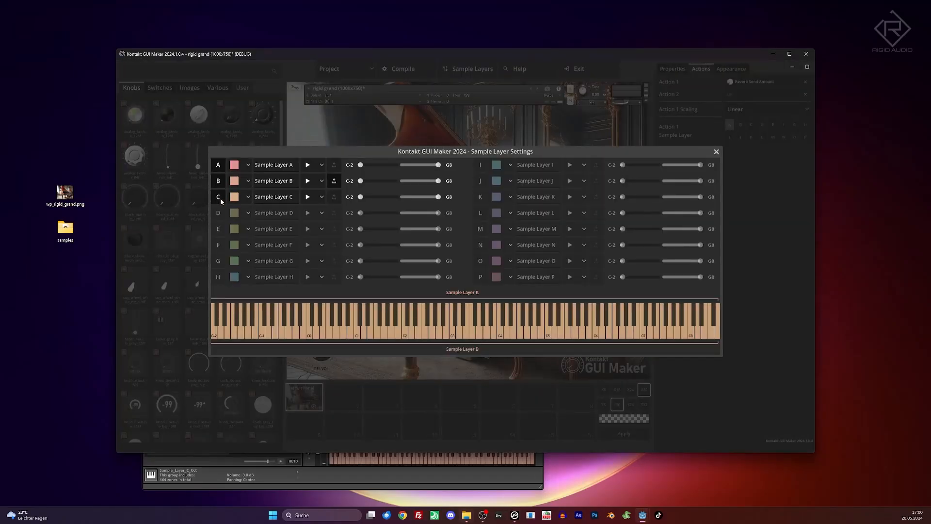
pyautogui.doubleClick(274, 197)
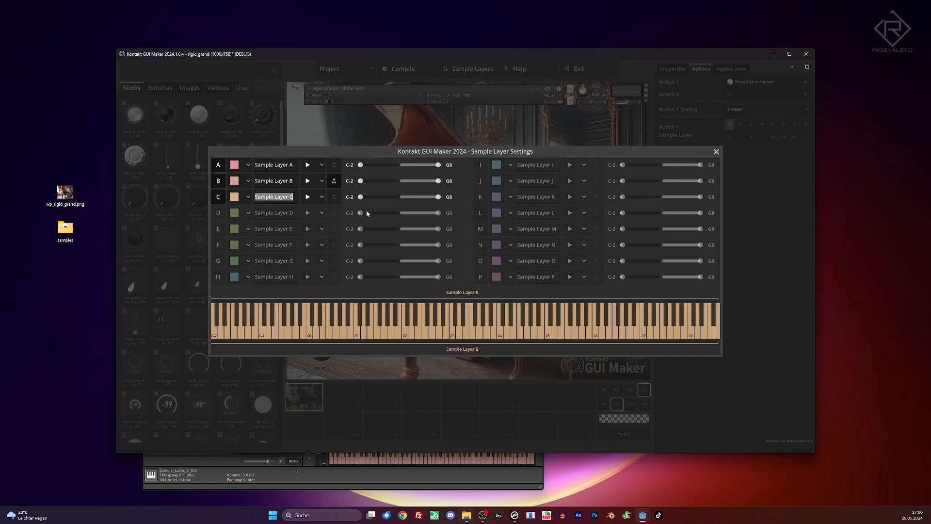
pyautogui.moveTo(359, 213)
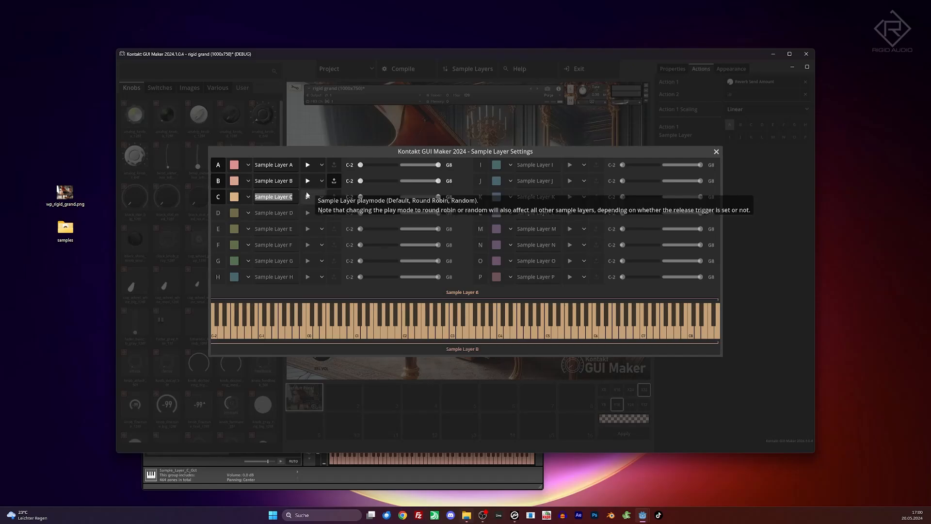
pyautogui.moveTo(478, 326)
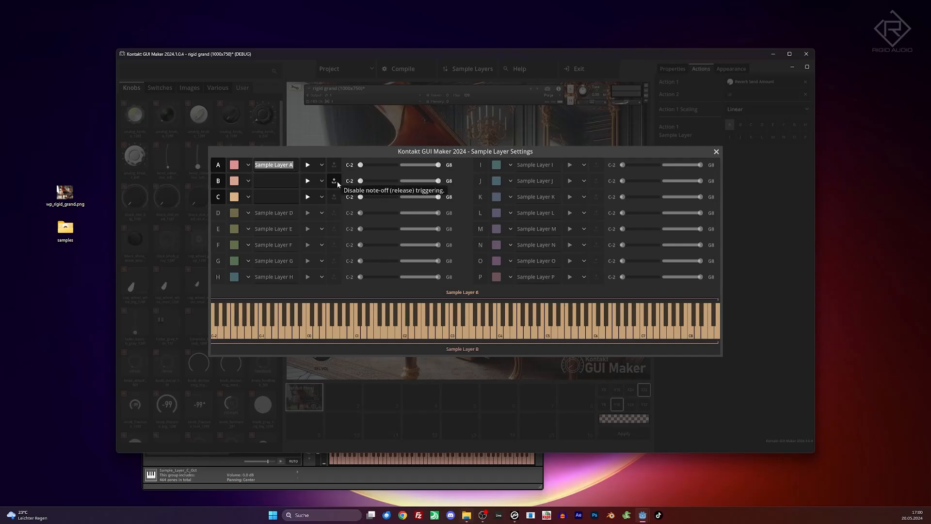
pyautogui.write('Sustain')
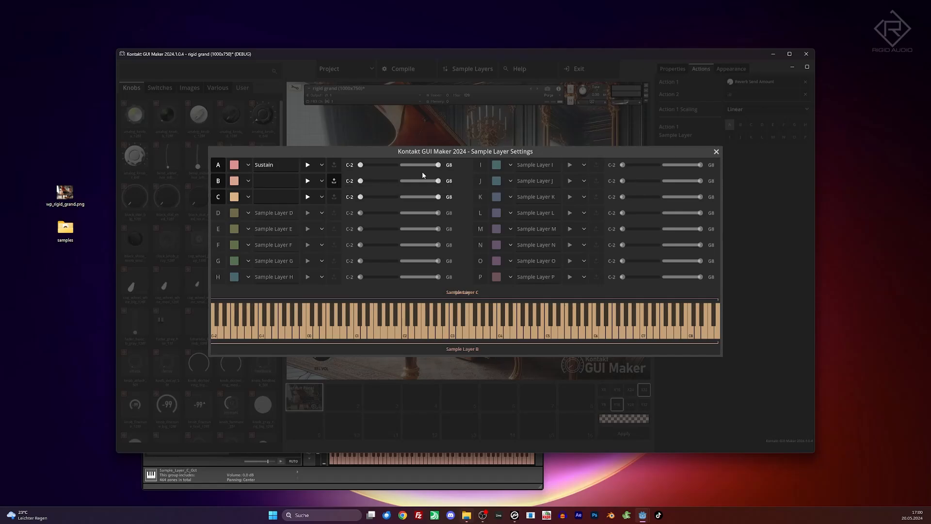
pyautogui.click(716, 151)
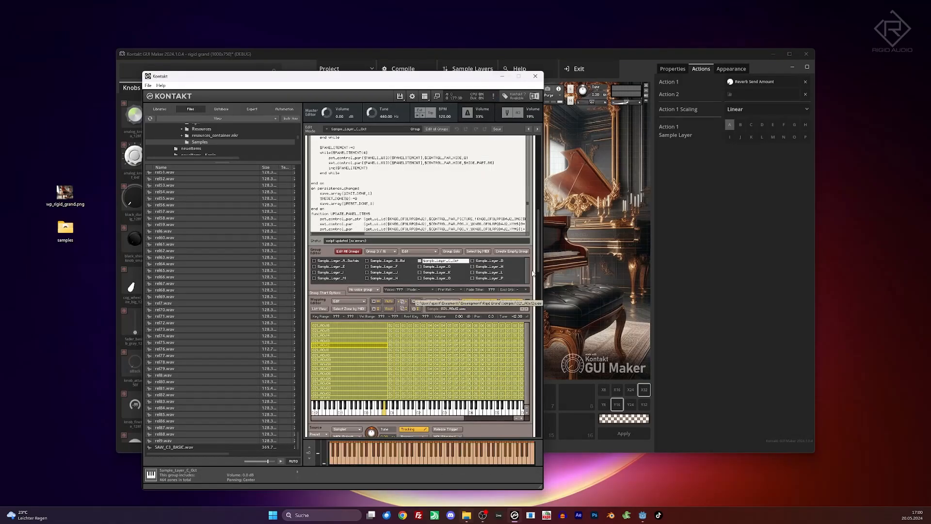
# Leave Kontakt's edit mode to show the piano interface with REVERB and REL VOL knobs.
pyautogui.click(440, 260)
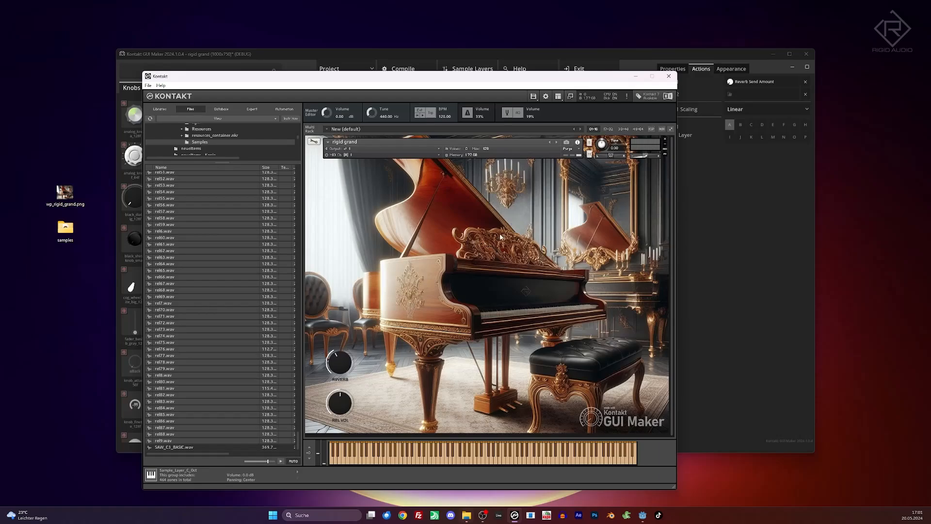
pyautogui.moveTo(488, 57)
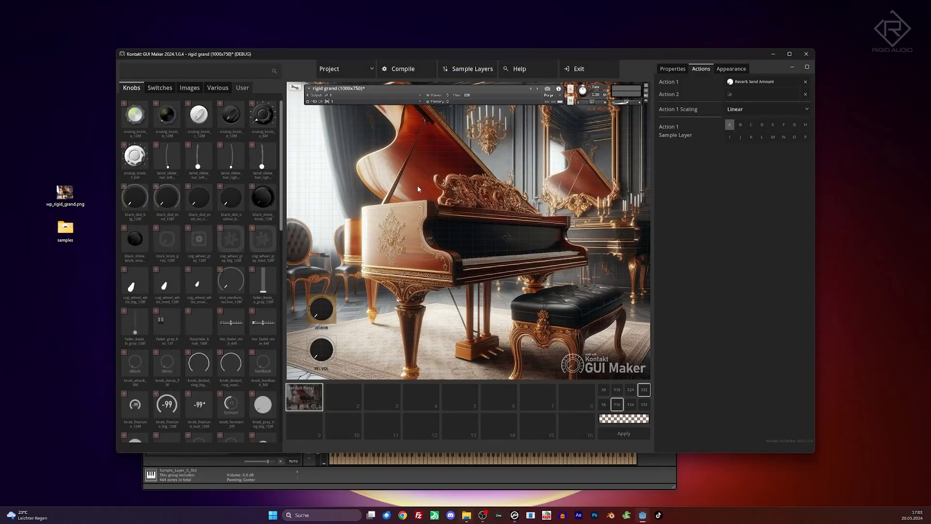
# Place a third knob above REVERB with a Volume action on sample layer A and Custom scaling.
pyautogui.click(231, 196)
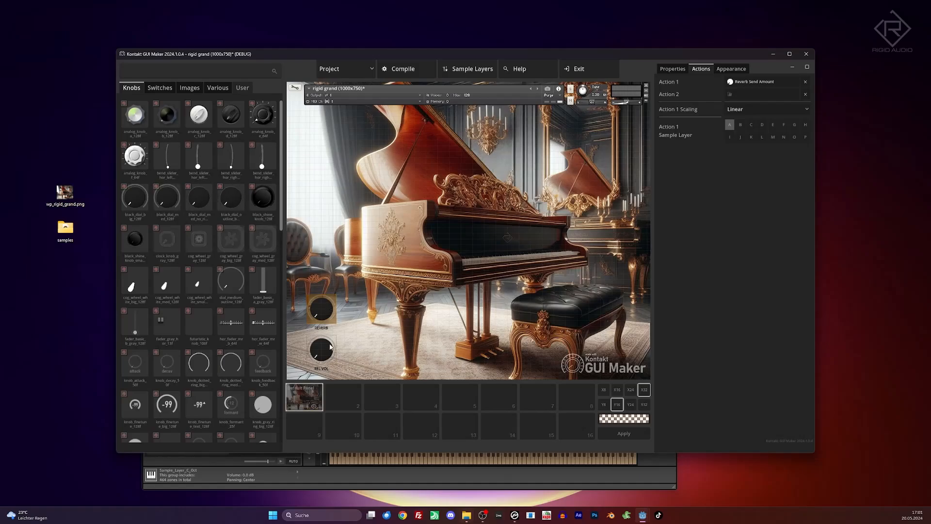
pyautogui.click(323, 350)
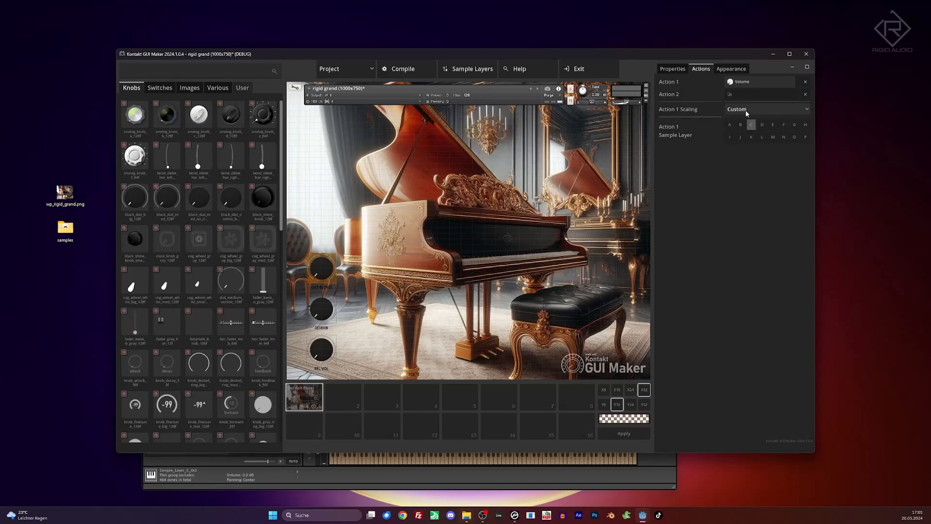
pyautogui.moveTo(746, 115)
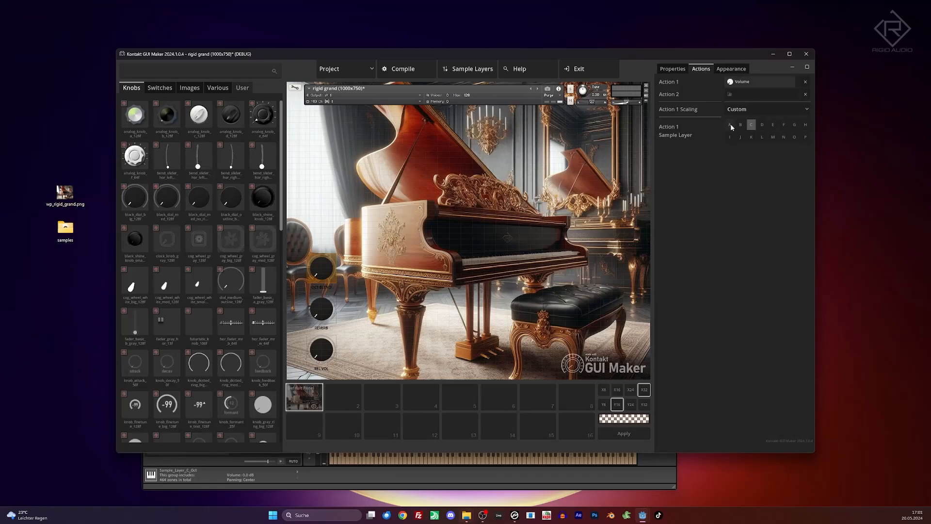
pyautogui.click(729, 124)
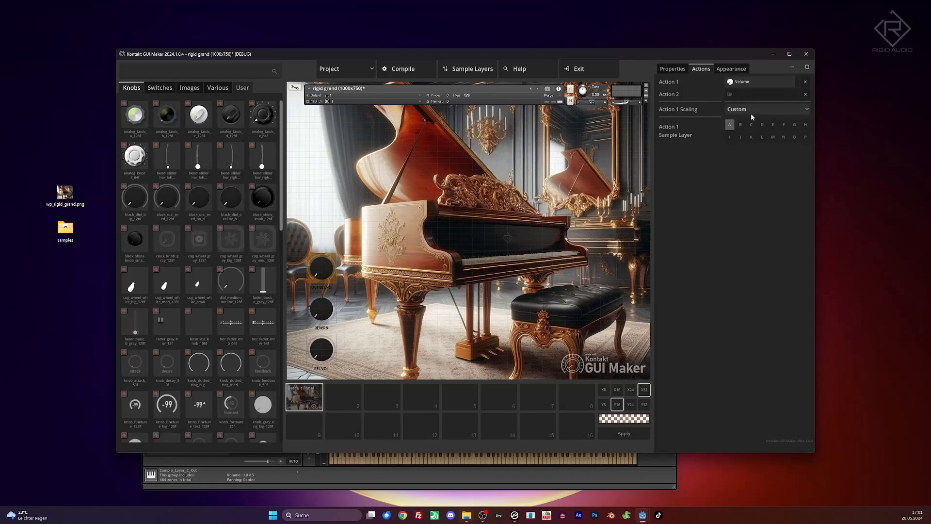
pyautogui.click(766, 108)
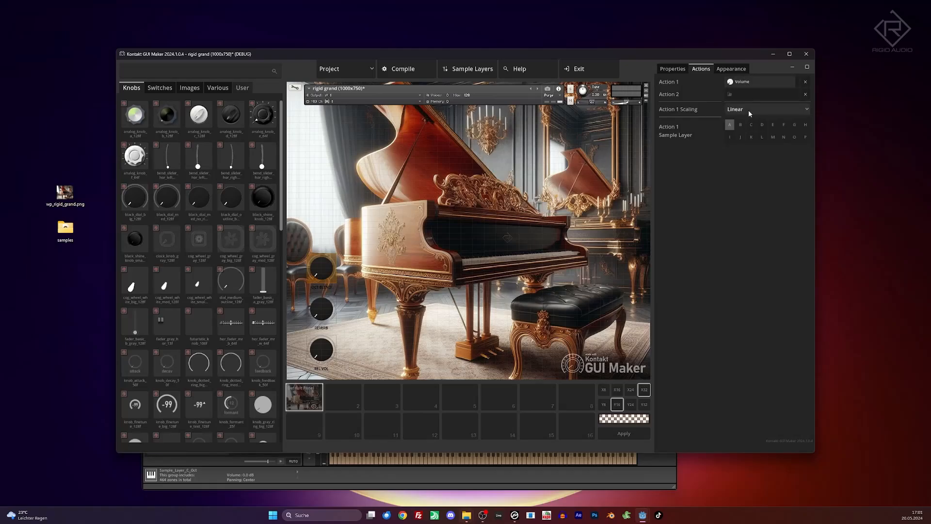
pyautogui.click(767, 109)
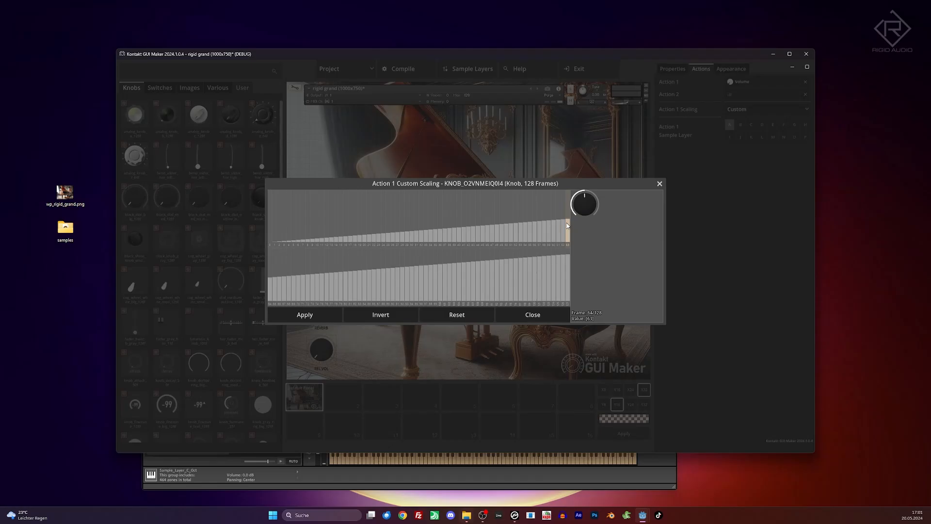
pyautogui.moveTo(584, 204)
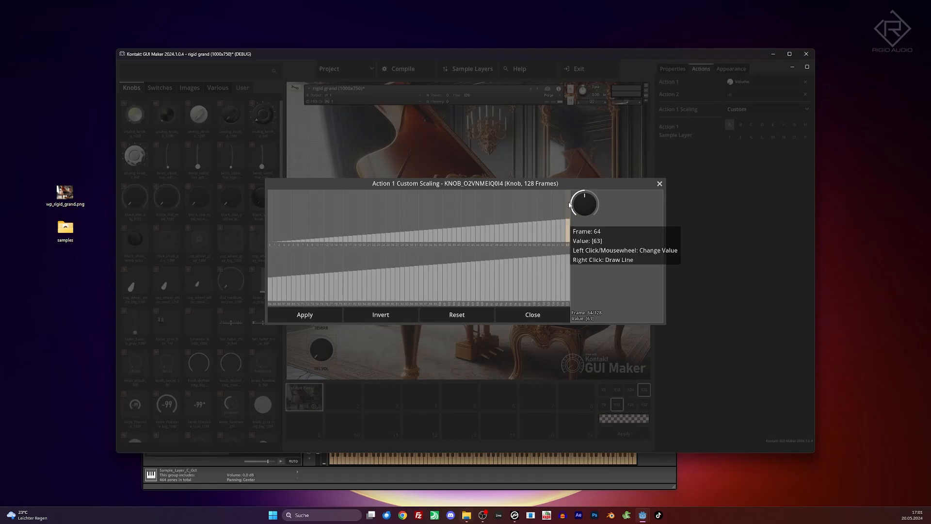
pyautogui.moveTo(569, 195)
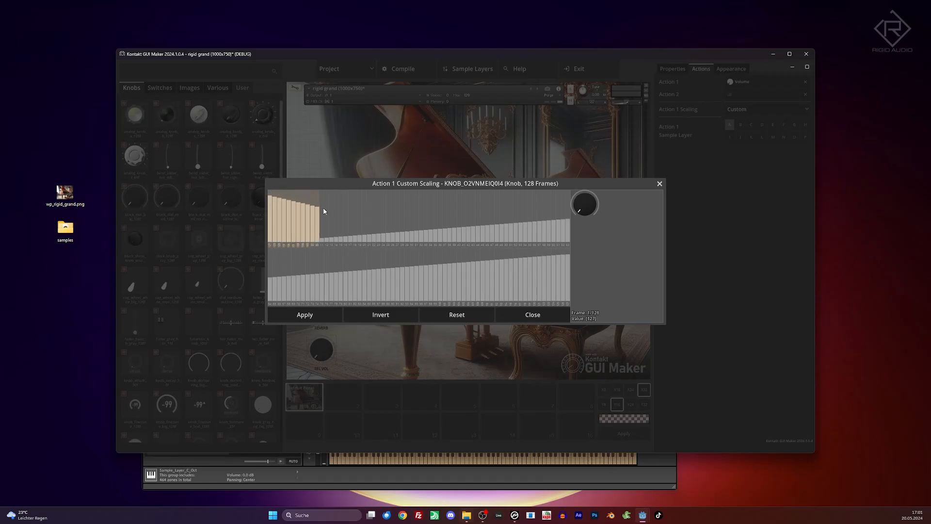
# Draw frames 1–64 at full volume and a fade to silence over 65–128, then apply.
pyautogui.moveTo(324, 211); pyautogui.dragTo(448, 221)
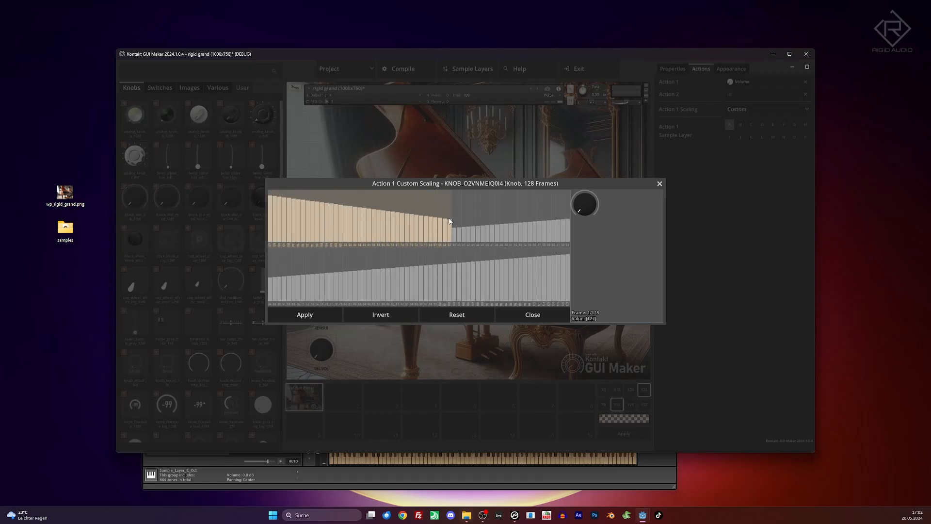
pyautogui.moveTo(449, 223); pyautogui.dragTo(567, 244)
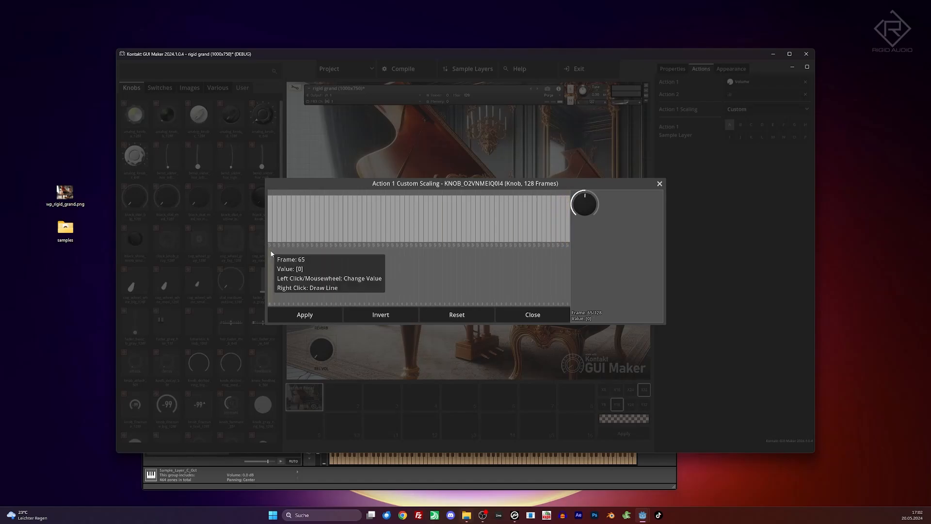
pyautogui.moveTo(271, 246); pyautogui.dragTo(568, 303)
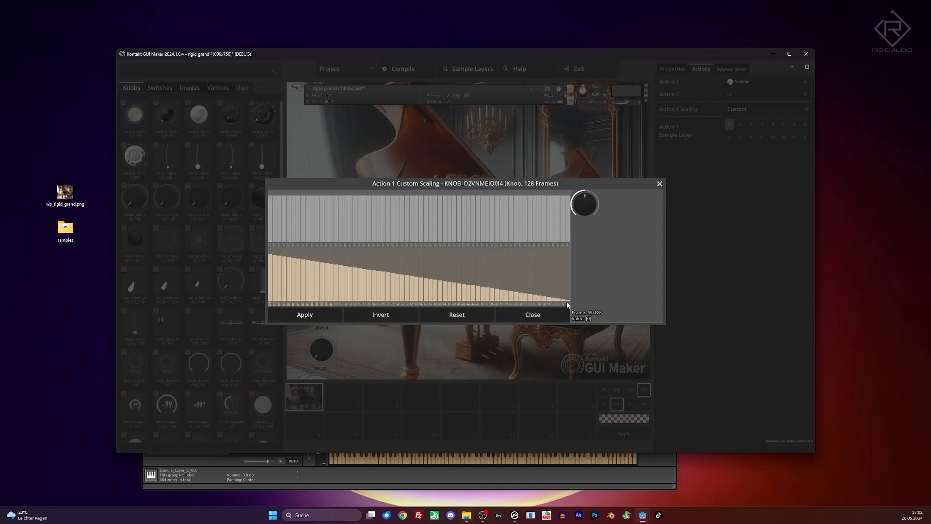
pyautogui.click(531, 315)
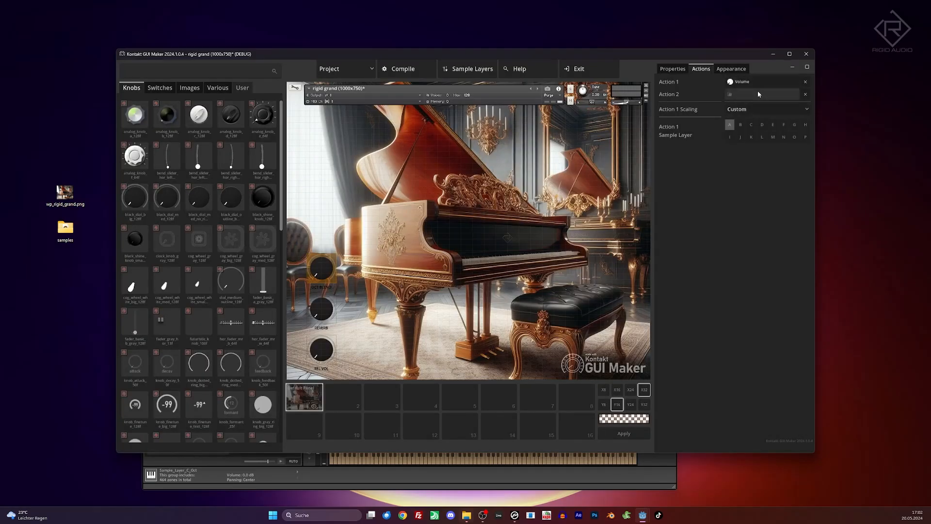
# Assign Volume as the knob's second action targeting sample layer C.
pyautogui.click(766, 94)
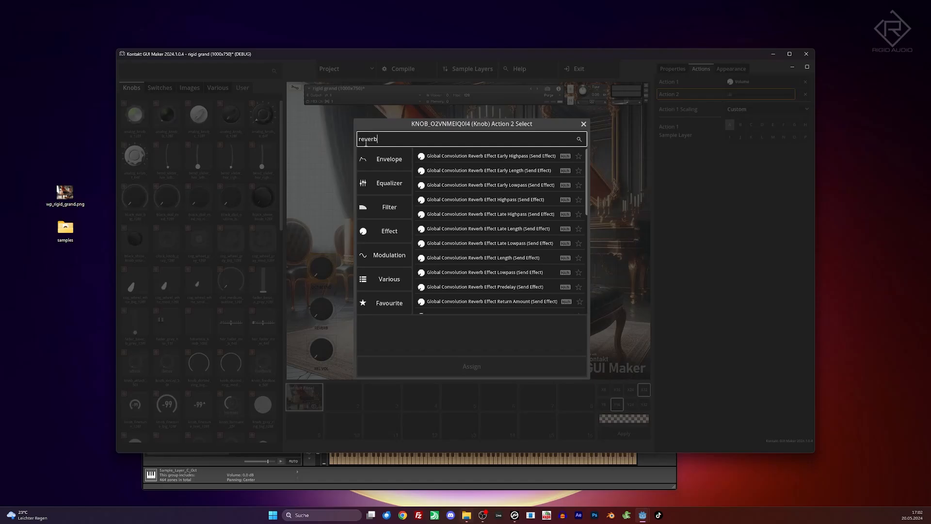
pyautogui.write('volume')
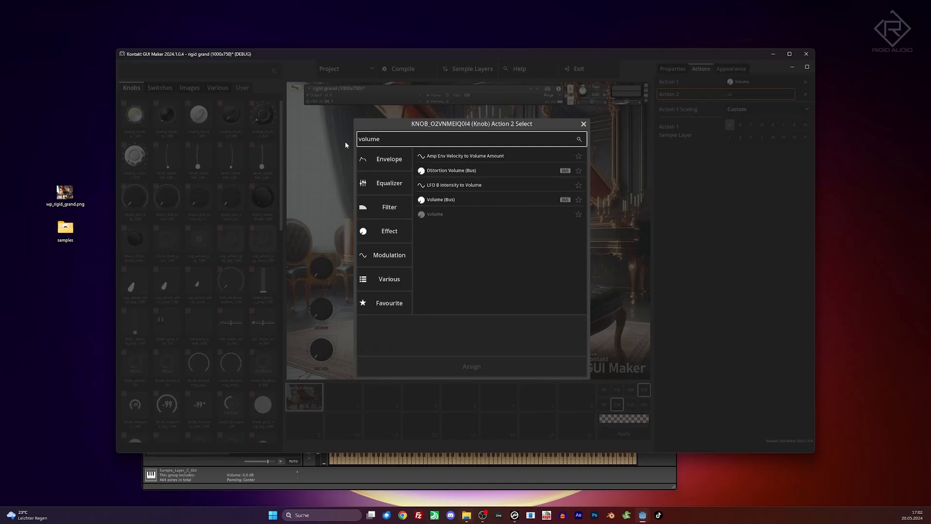
pyautogui.click(435, 213)
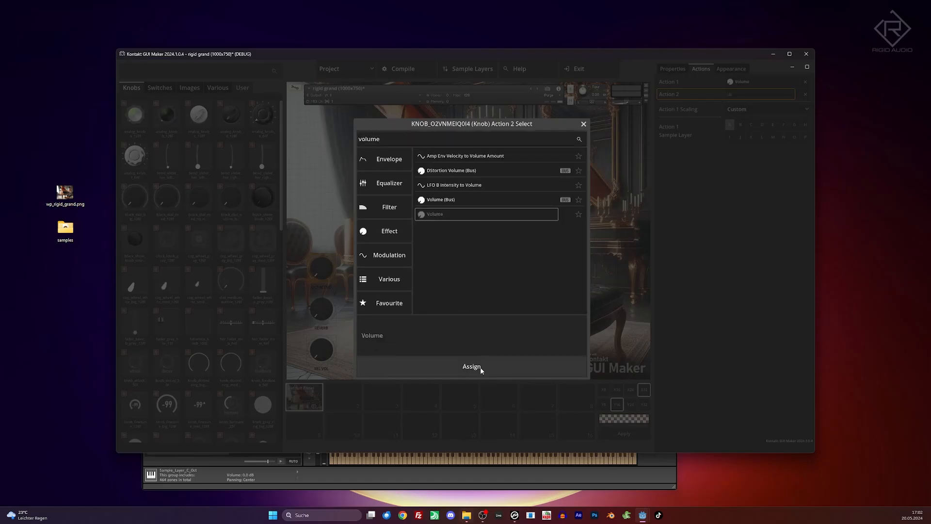
pyautogui.click(472, 367)
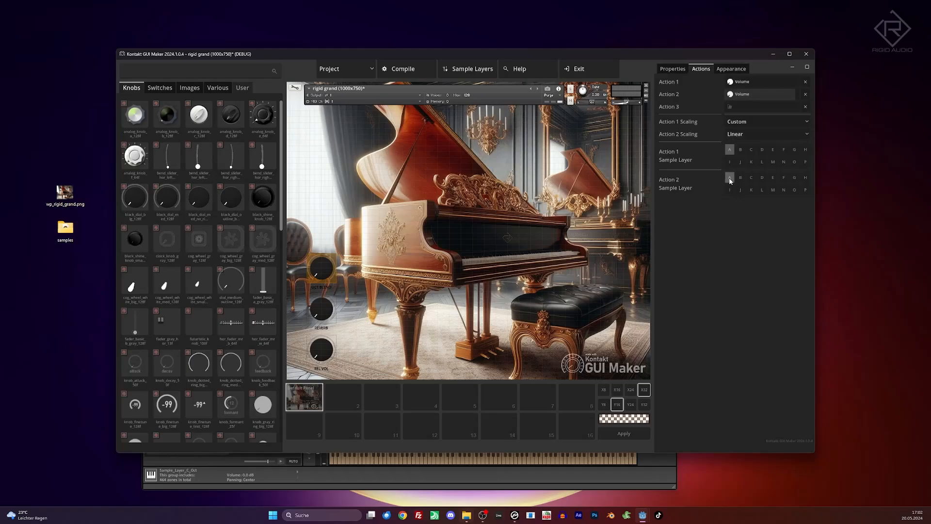
pyautogui.click(751, 176)
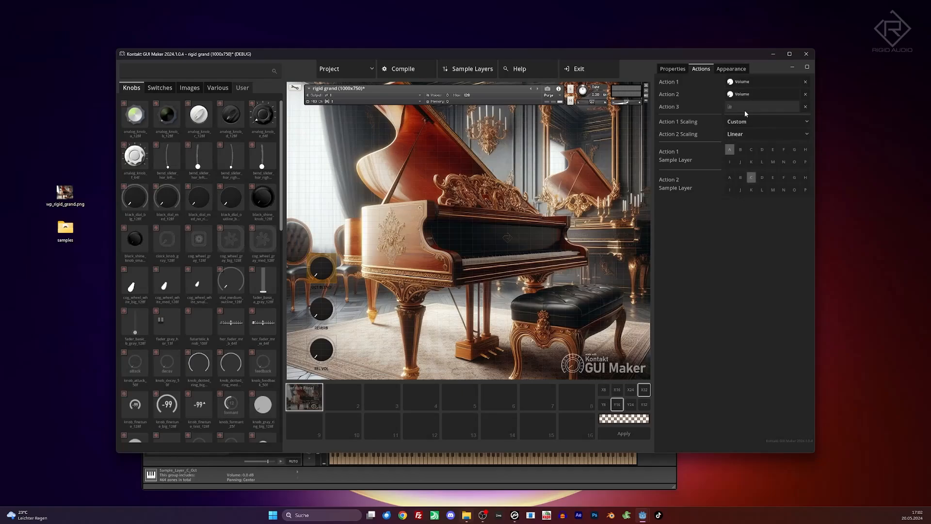
pyautogui.click(766, 134)
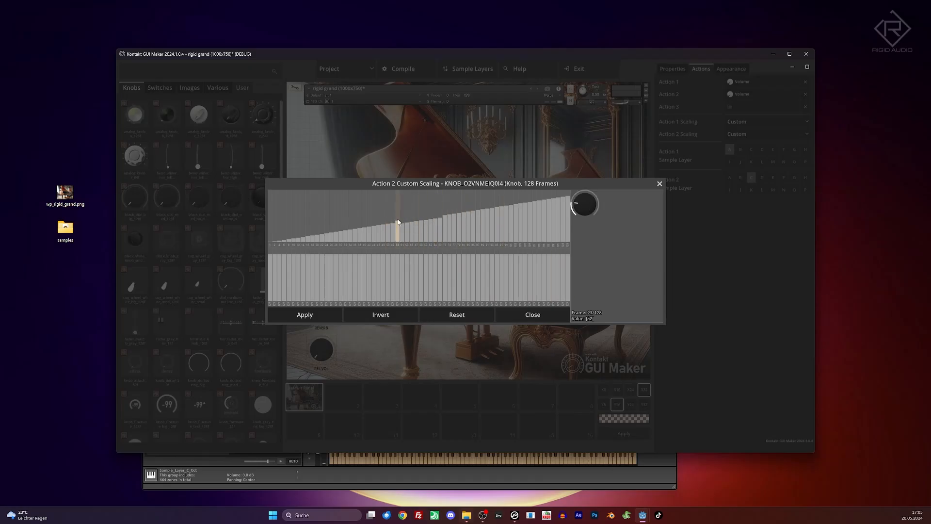
# Apply layer C's custom curve rising over frames 1–64 and holding maximum afterwards.
pyautogui.click(304, 314)
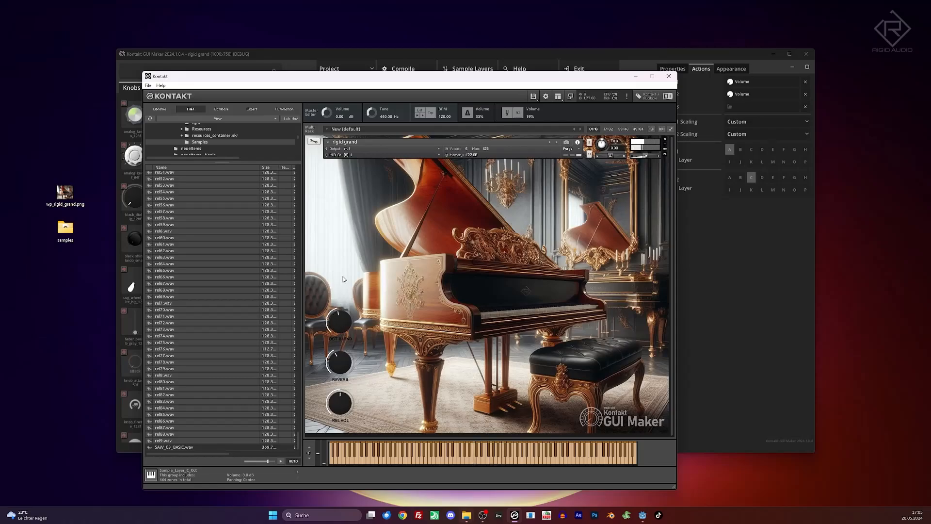
pyautogui.moveTo(344, 261)
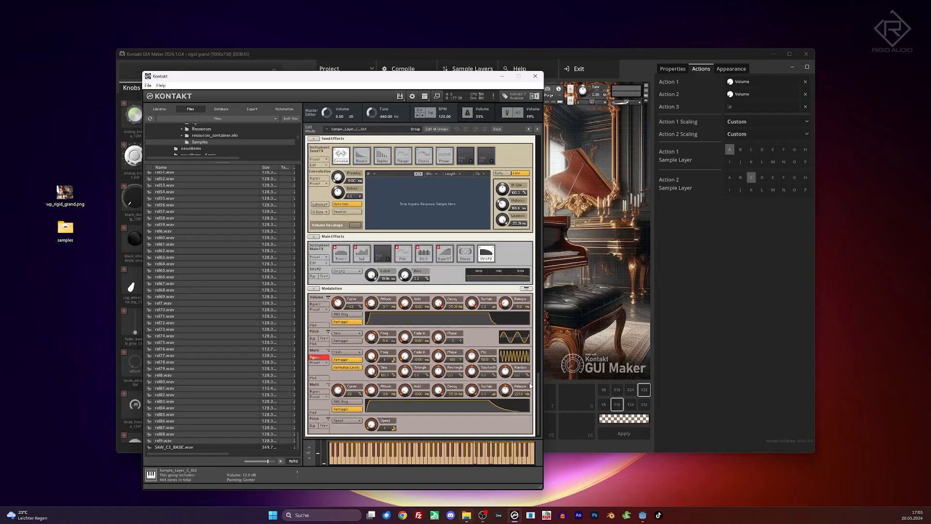
# Show the Stereo Modeller in the Main FX chain and adjust its Spread knob.
pyautogui.moveTo(507, 303); pyautogui.dragTo(507, 297)
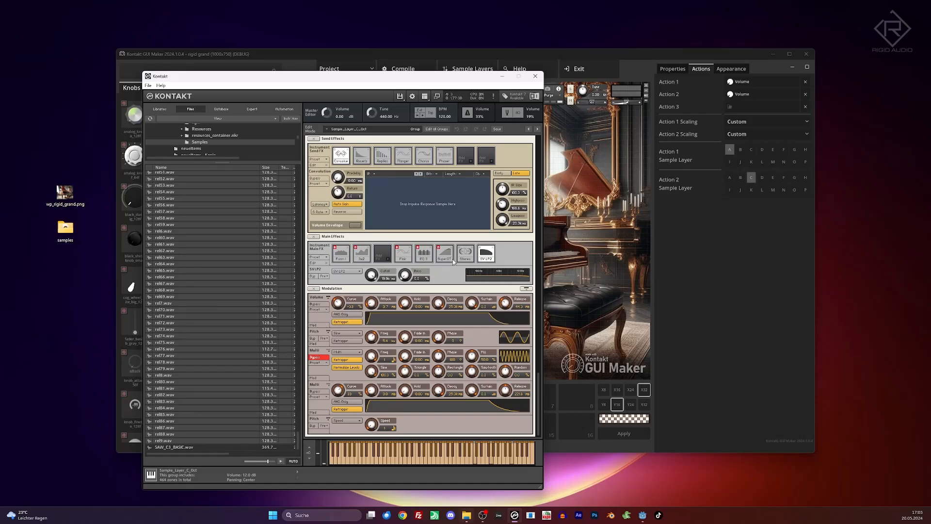
pyautogui.click(466, 253)
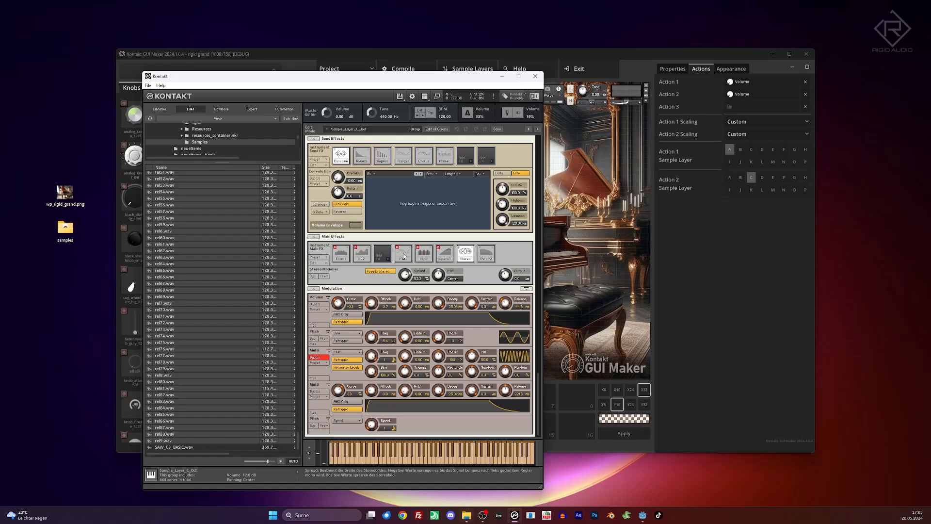
pyautogui.moveTo(407, 274); pyautogui.dragTo(406, 255)
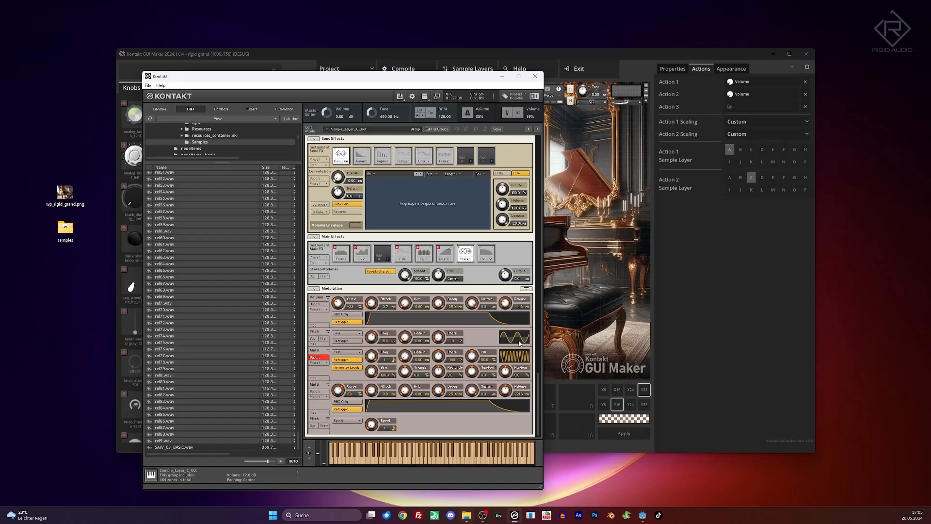
pyautogui.moveTo(537, 395)
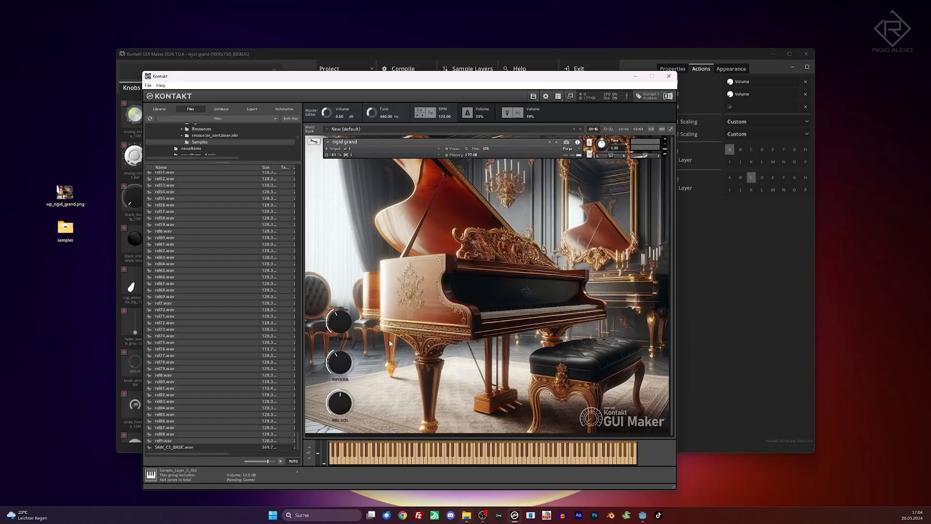
pyautogui.moveTo(343, 321)
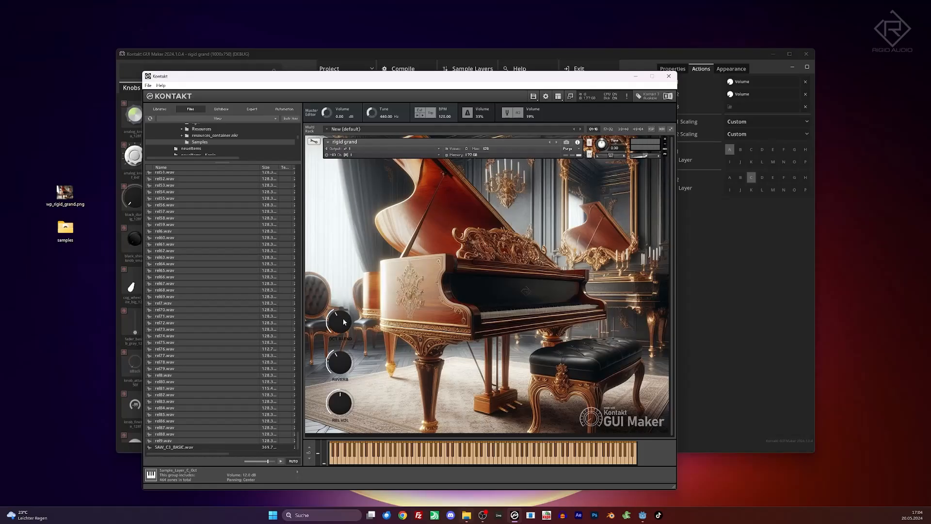